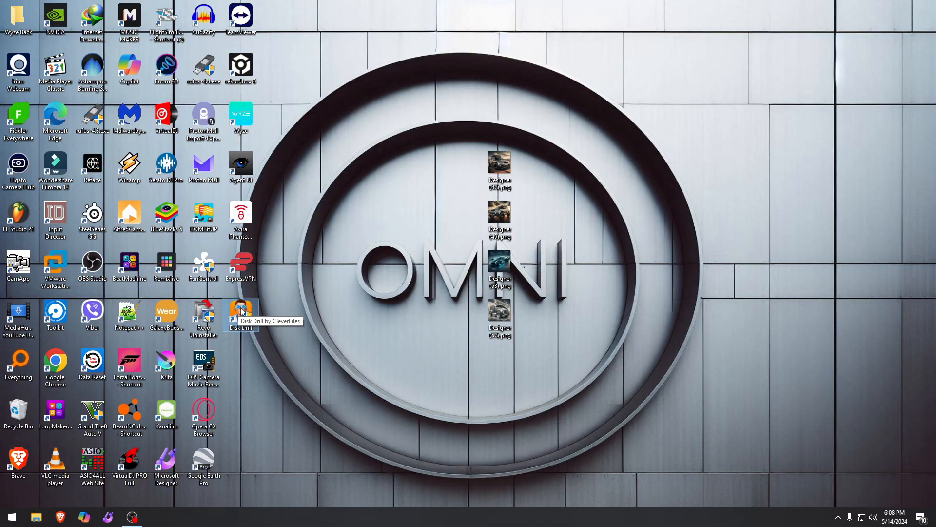
Launch Disk Drill from its desktop shortcut so the Data Recovery device list loads.
double_click(241, 313)
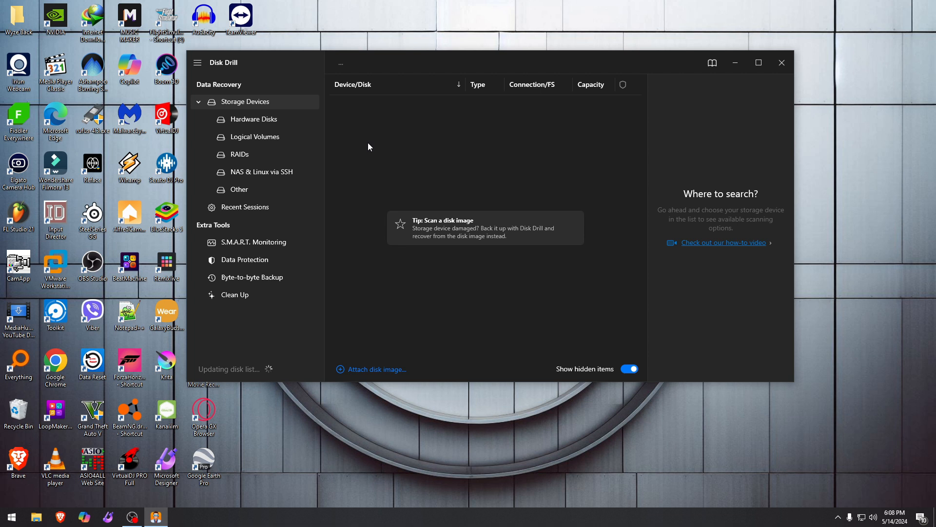
mouse_move(375, 202)
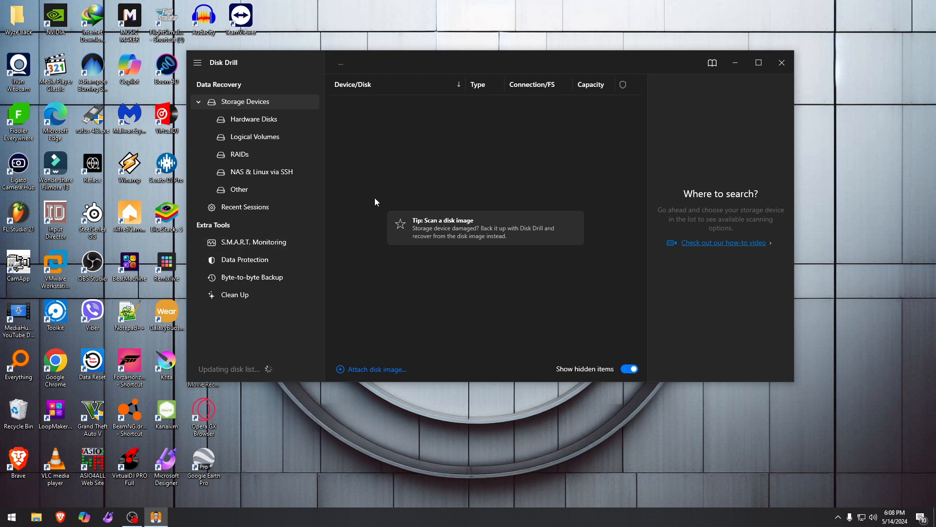
Visit S.M.A.R.T. Monitoring, Data Protection, Byte-to-byte Backup and Clean Up, then start Clean Up's drive and folder list.
click(253, 242)
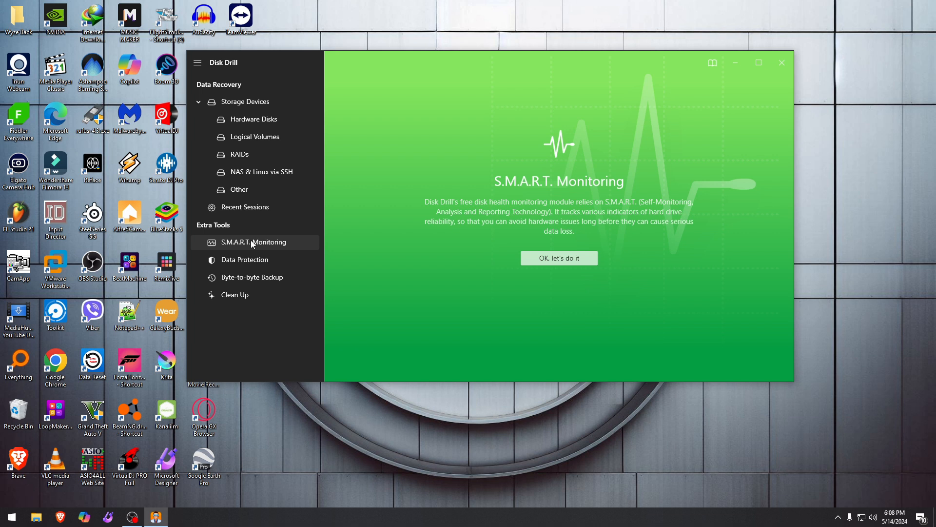
mouse_move(396, 233)
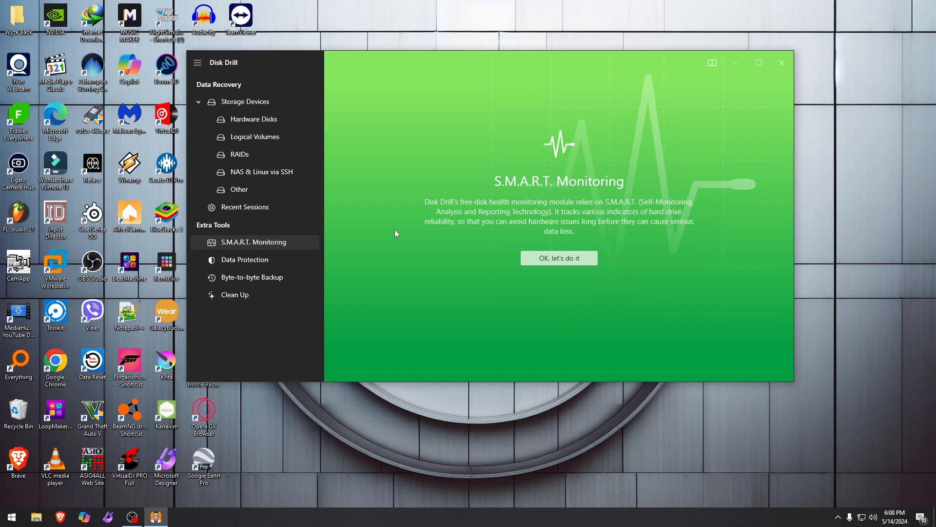
click(244, 259)
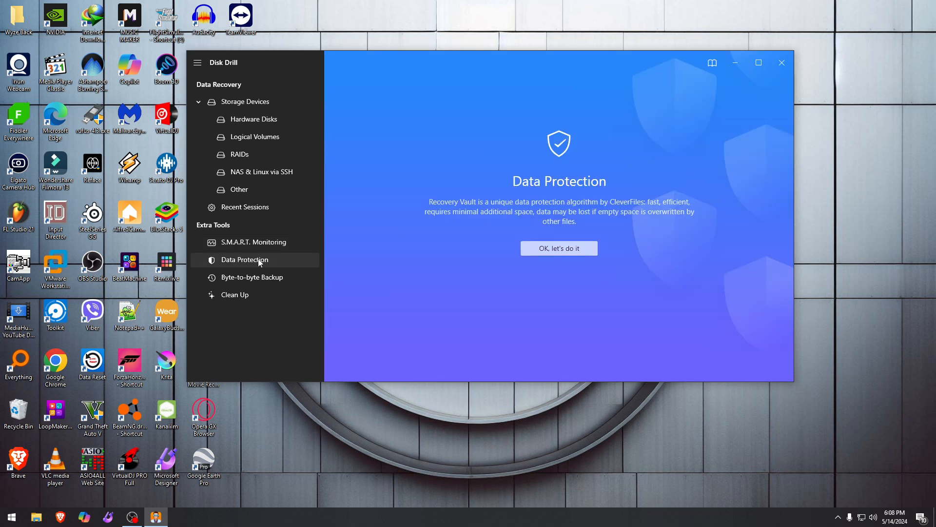
mouse_move(459, 230)
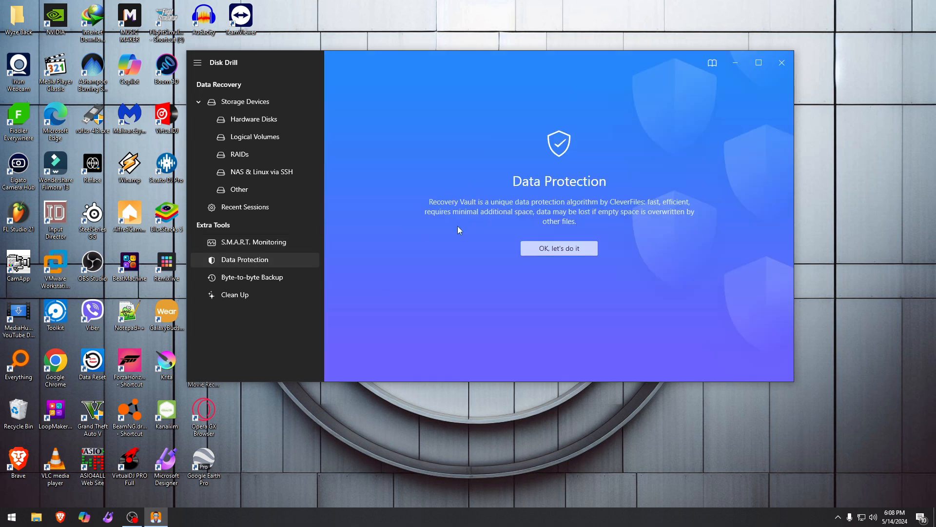
mouse_move(543, 212)
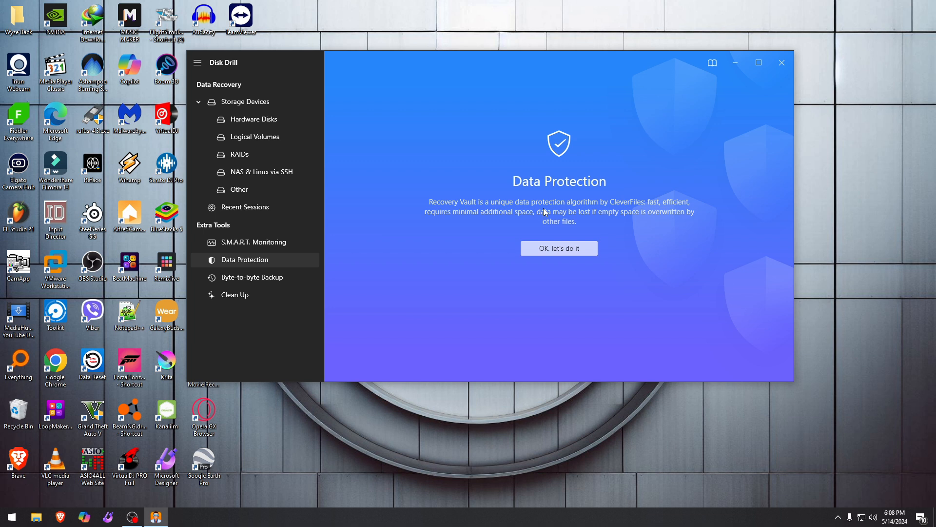
mouse_move(627, 208)
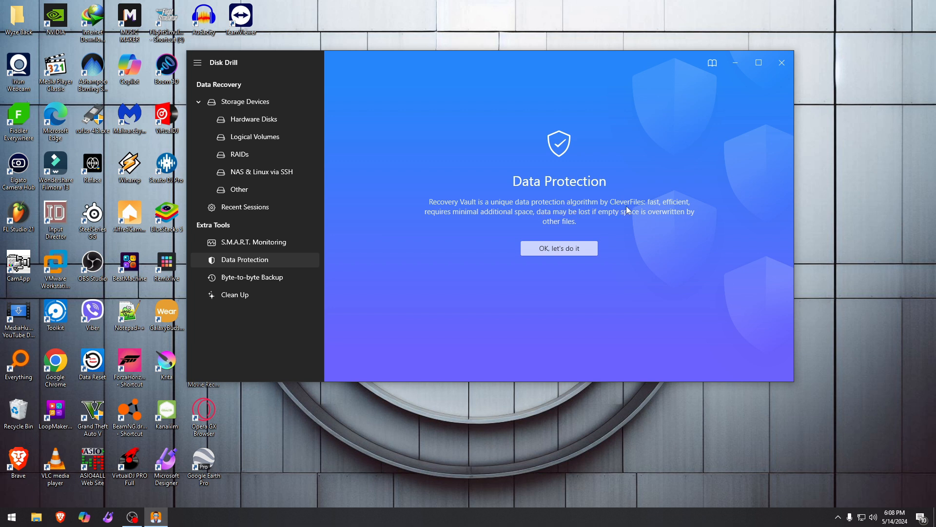
mouse_move(528, 223)
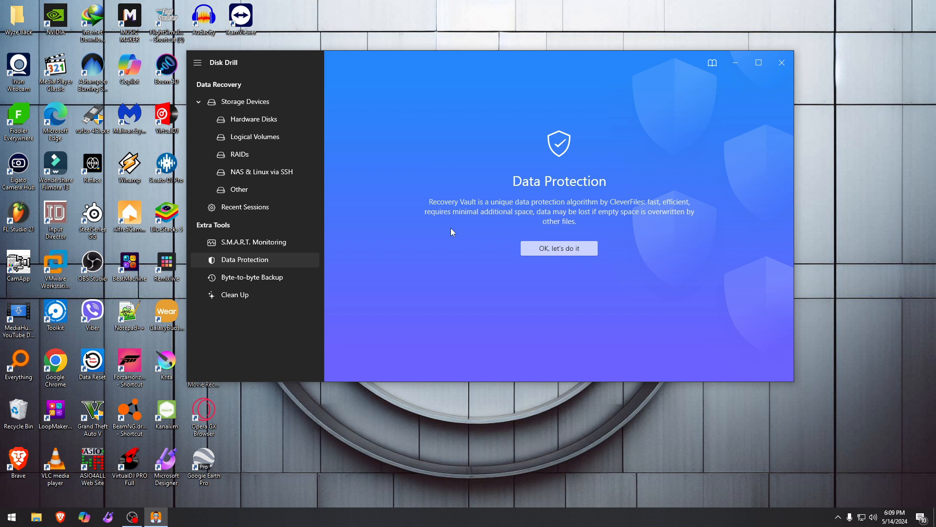
mouse_move(262, 288)
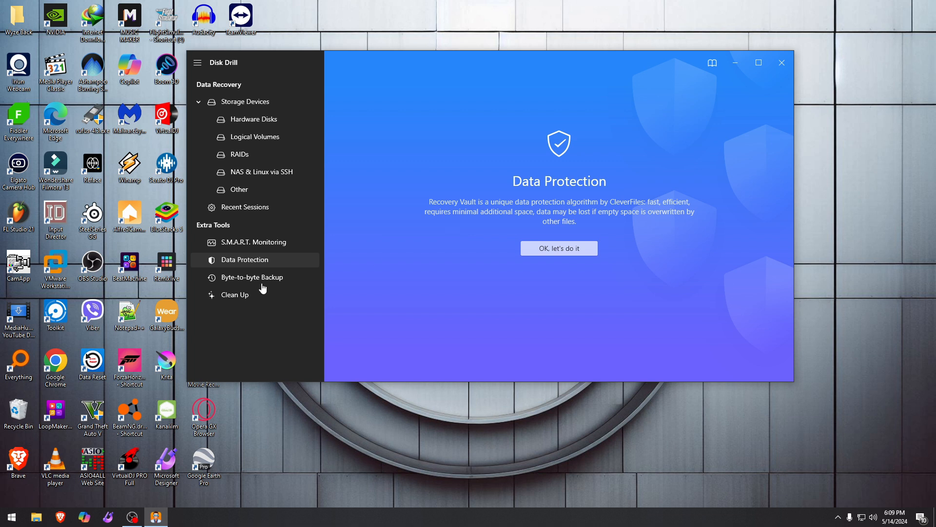
click(252, 277)
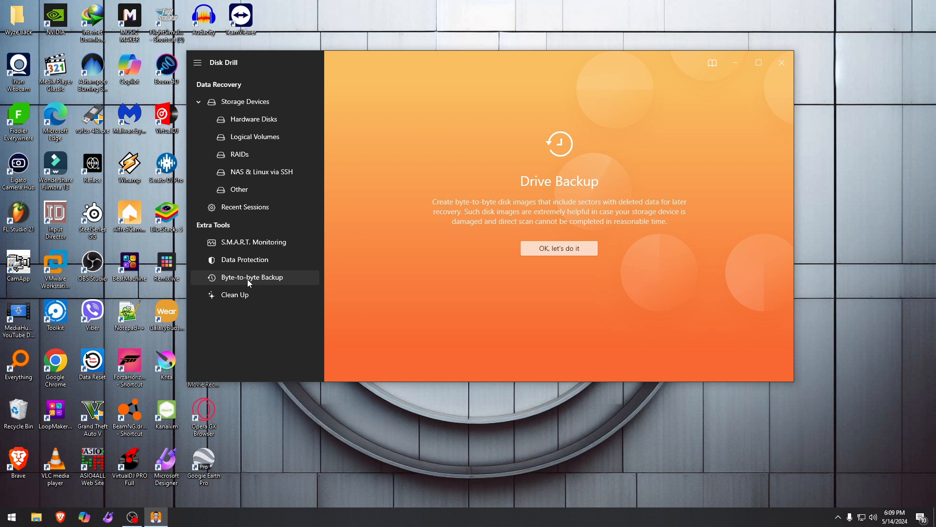
click(235, 295)
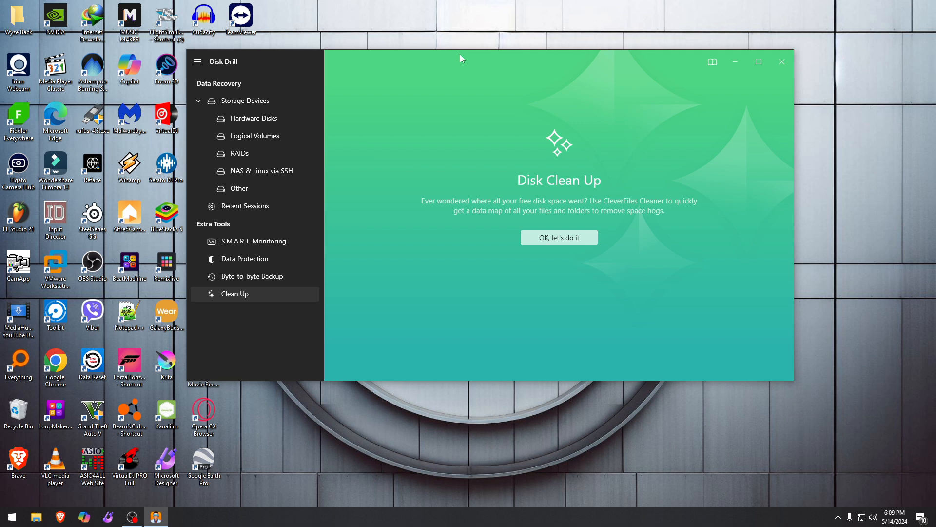
click(558, 237)
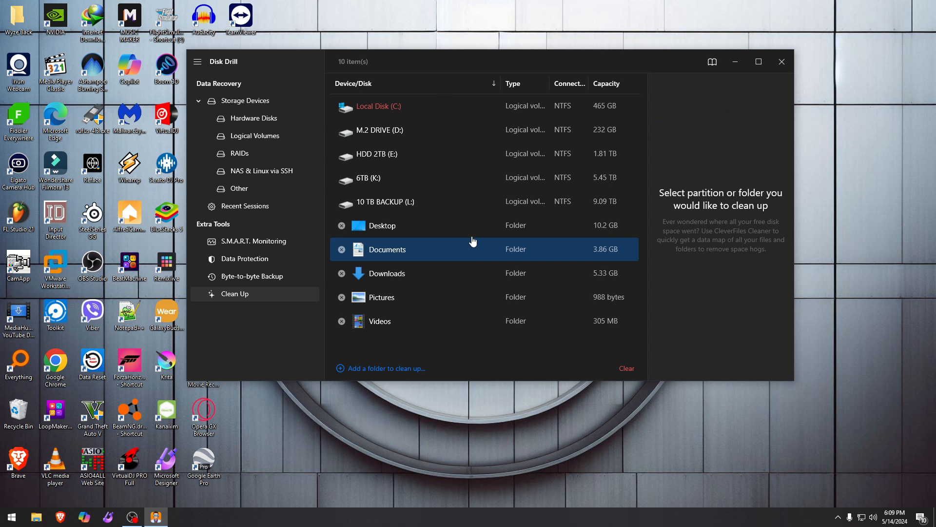
Leave the Clean Up list and go back to the S.M.A.R.T. Monitoring introduction page.
click(377, 105)
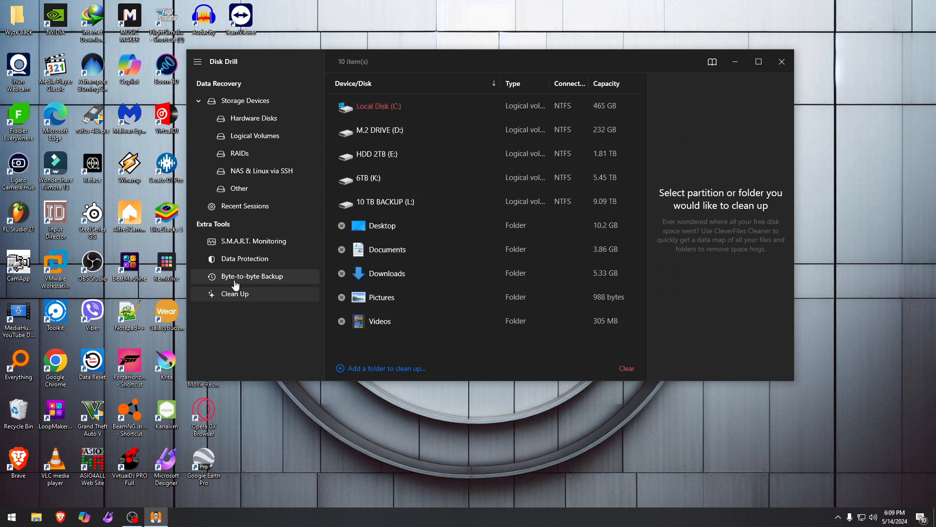
click(251, 241)
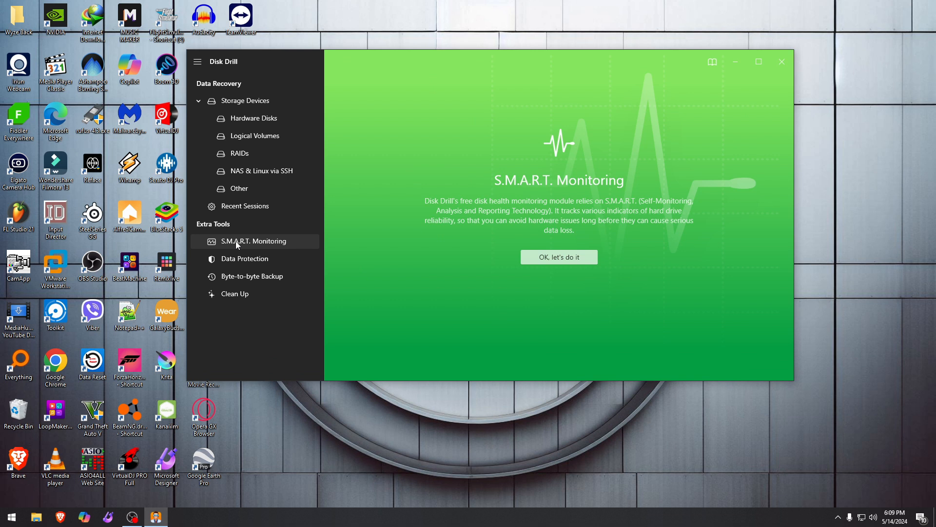
mouse_move(363, 89)
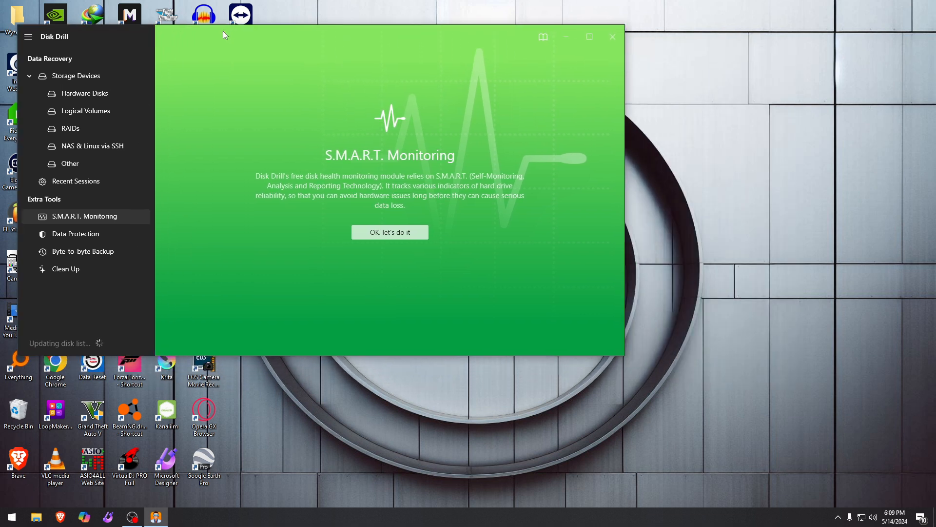
mouse_move(352, 98)
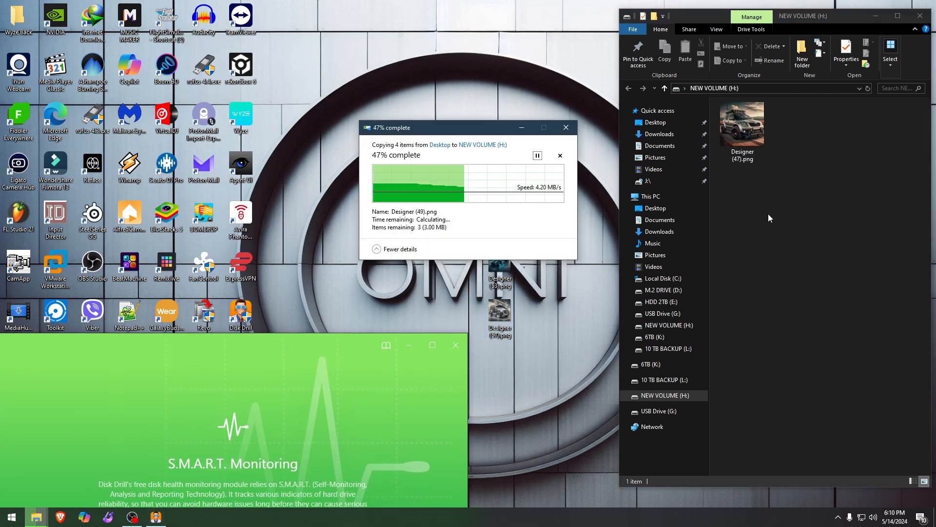
Copy the four Designer PNG car images onto NEW VOLUME (H:) and widen Explorer to show them side by side.
right_click(770, 201)
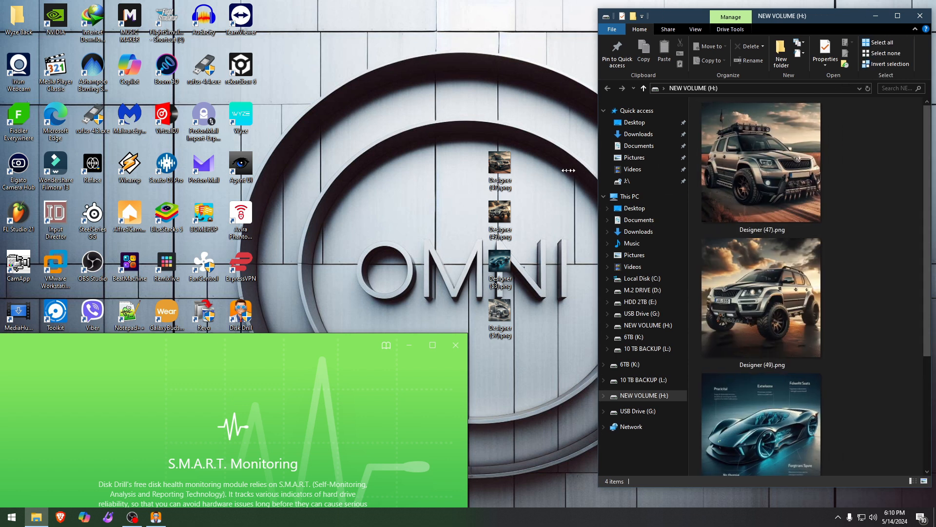
drag(233, 346, 349, 116)
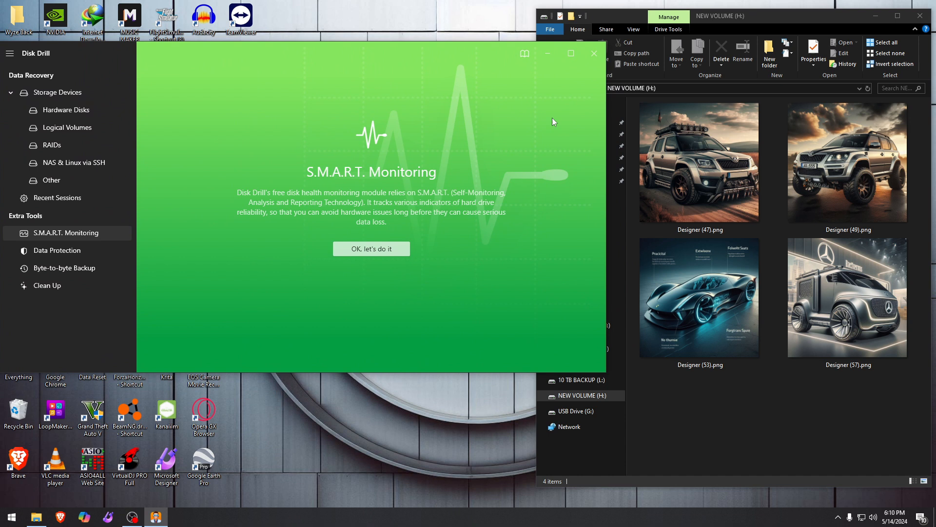
mouse_move(552, 288)
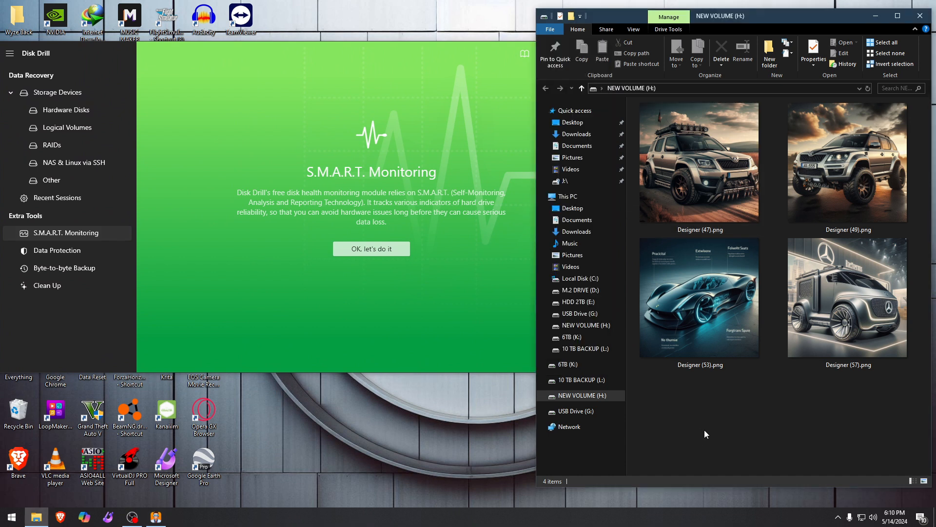
Quick-format NEW VOLUME (H:) as FAT32, confirming the erase and dismissing the completion notice.
right_click(583, 394)
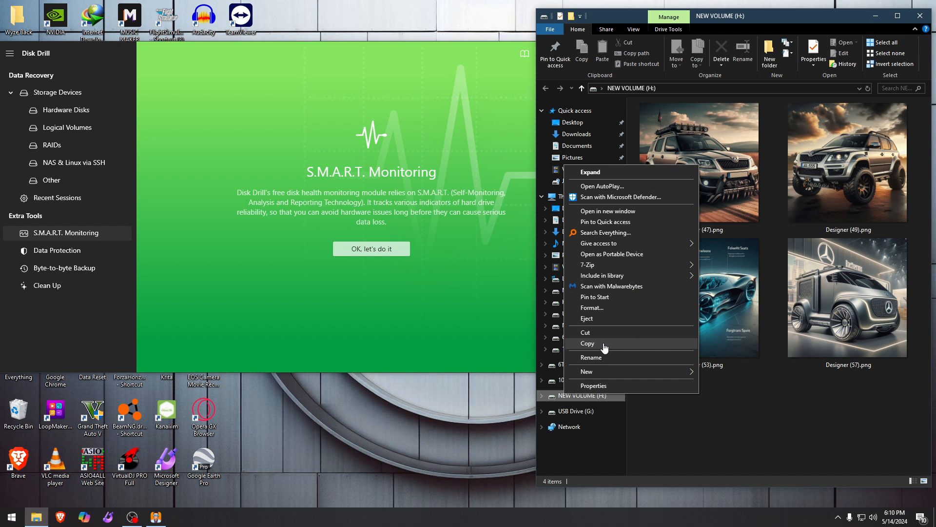
click(592, 307)
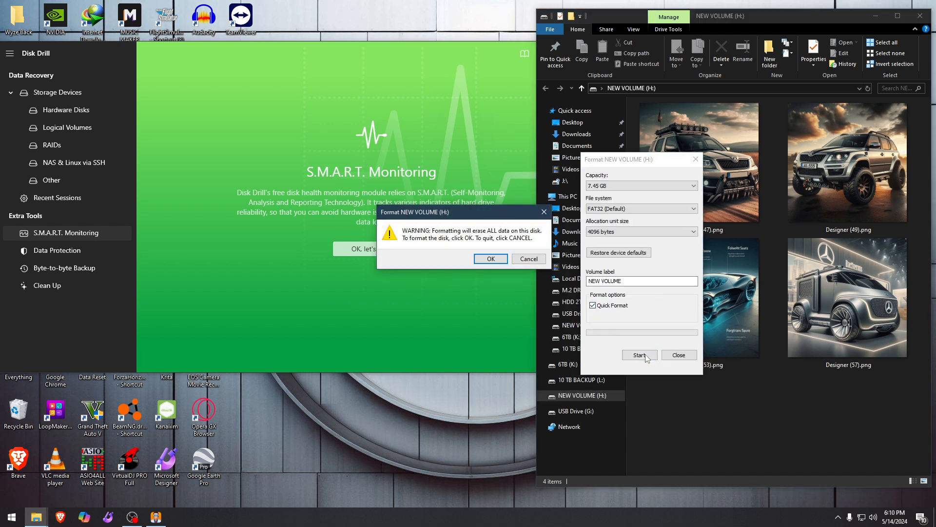
click(489, 259)
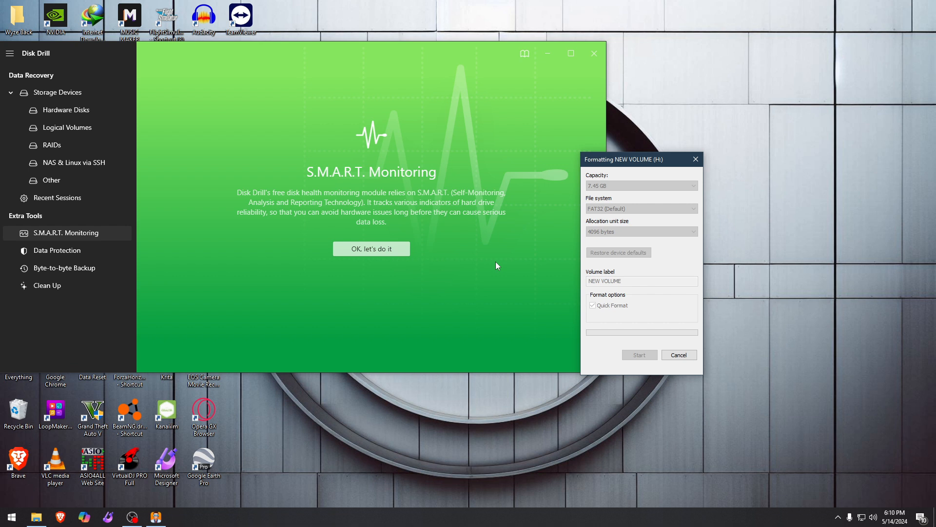
click(679, 355)
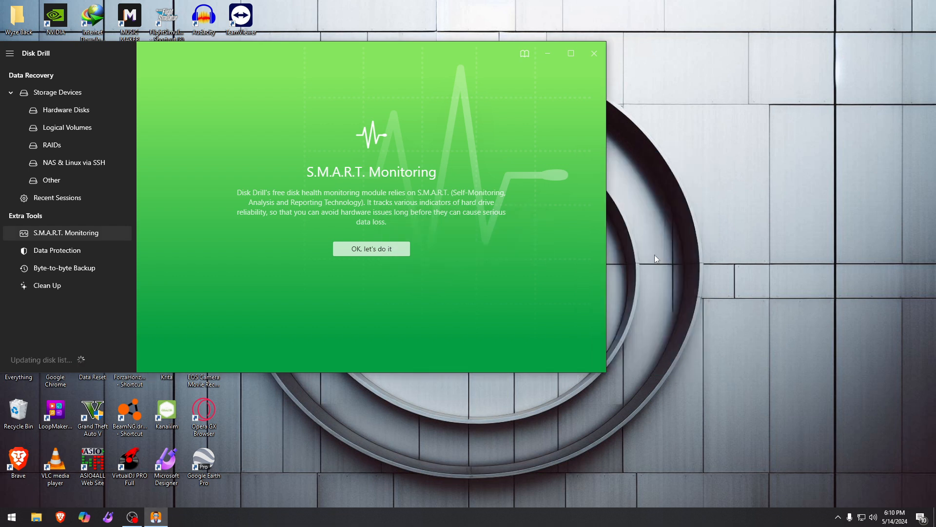
Run an administrator Command Prompt, start diskpart and list the disks.
text(cmd)
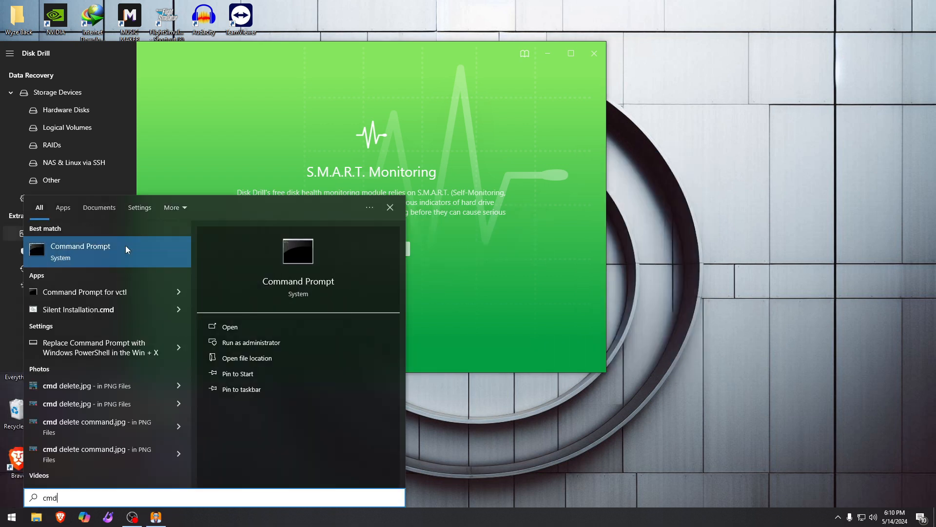
click(251, 342)
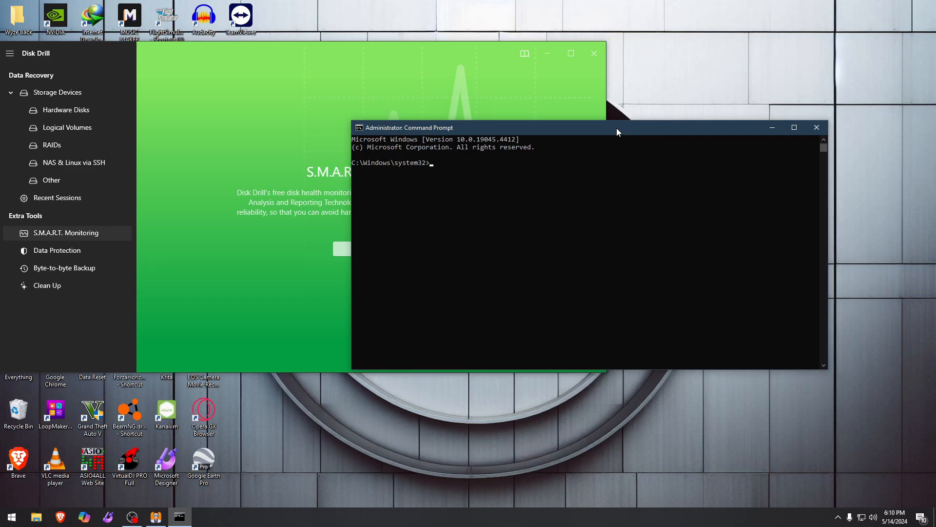
text(diskpart)
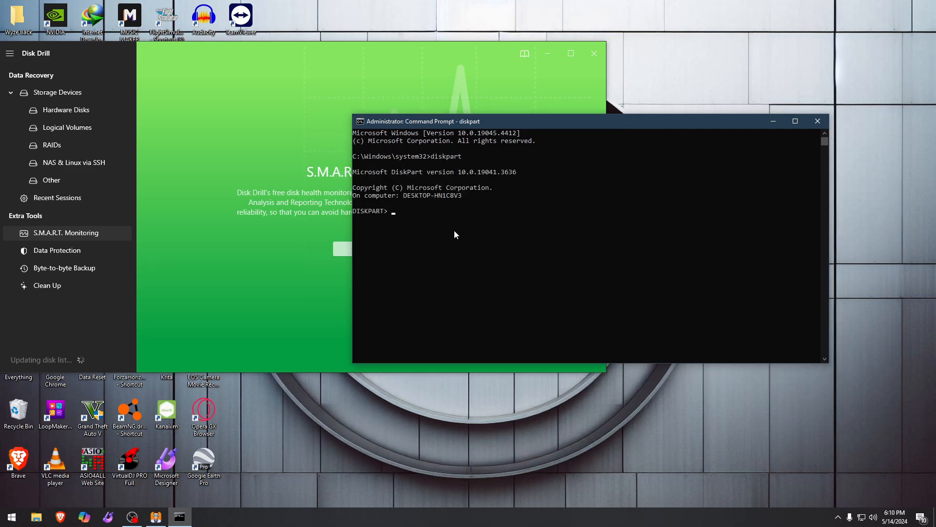
text(list disk)
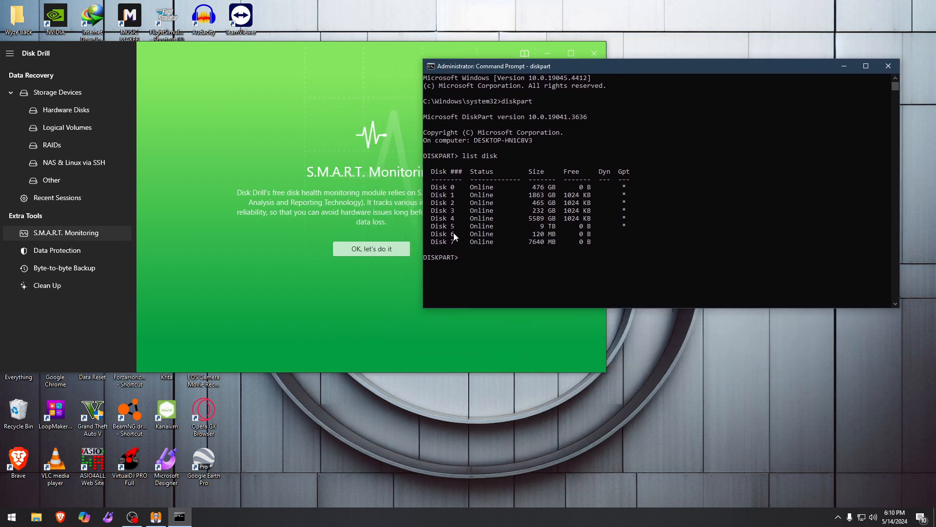
Select disk 7, the 7640 MB USB drive, clean it and exit the prompt.
text(select)
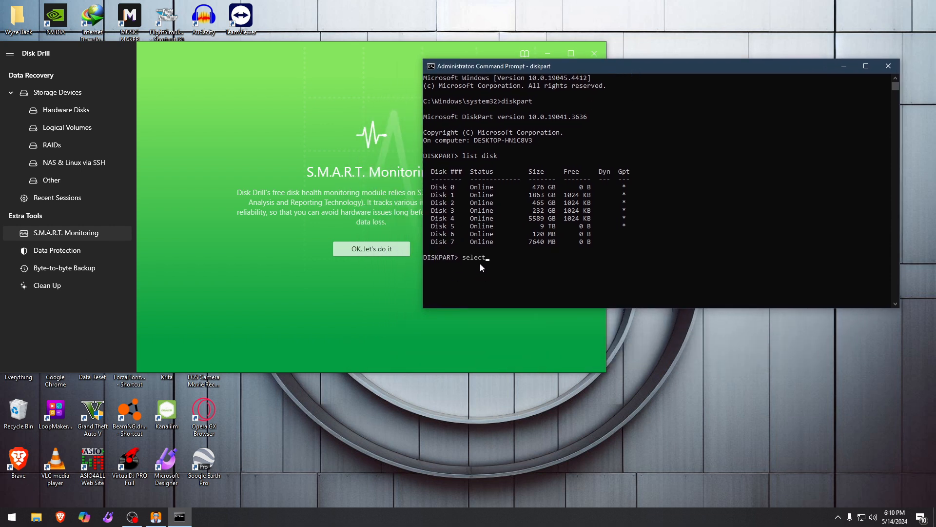
text(disk 7)
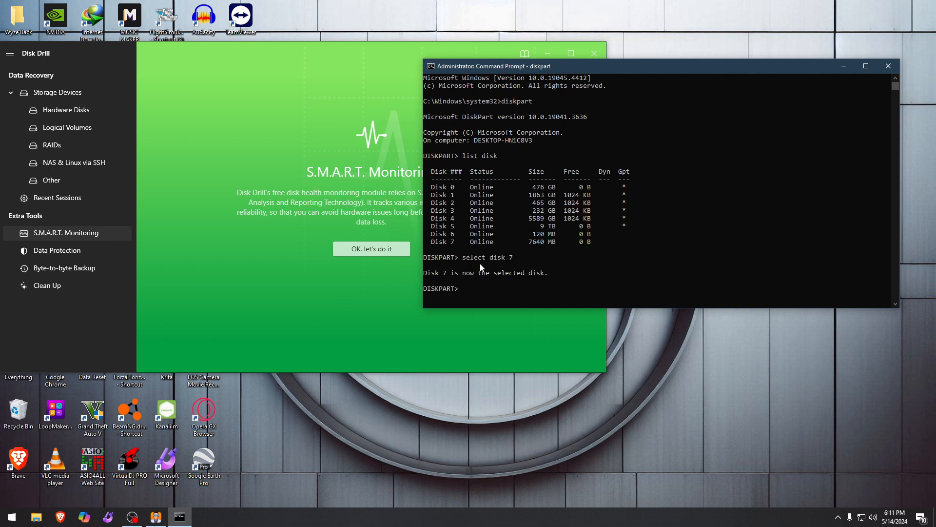
text(clean)
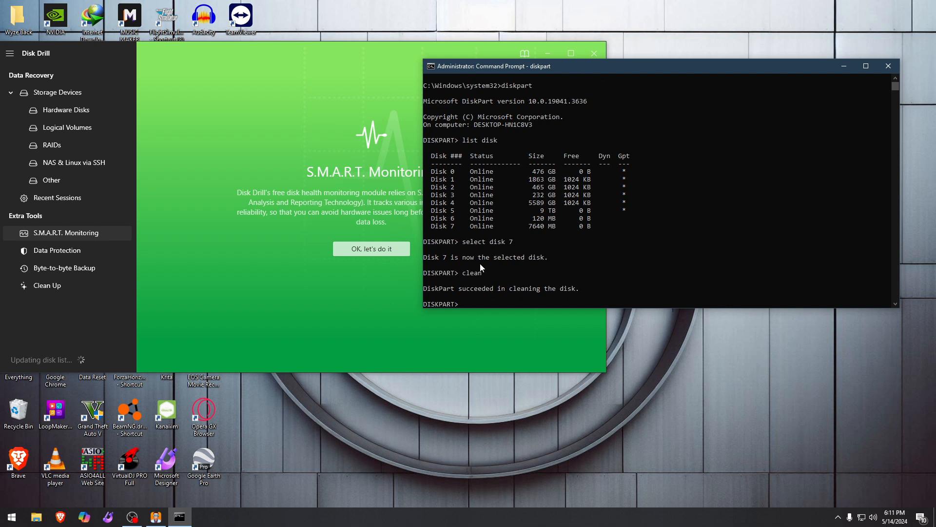
text(ex)
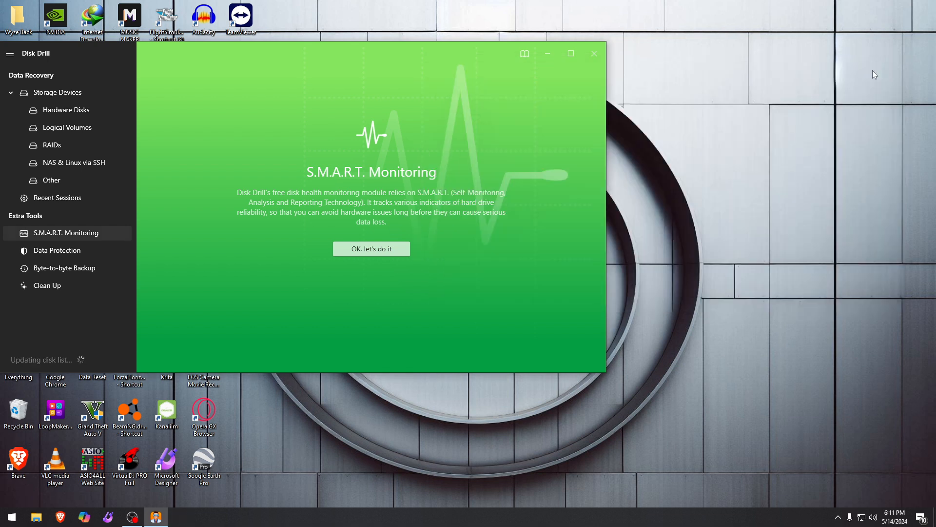
Show This PC's drives in File Explorer and try opening the wiped NEW VOLUME (H:).
click(36, 517)
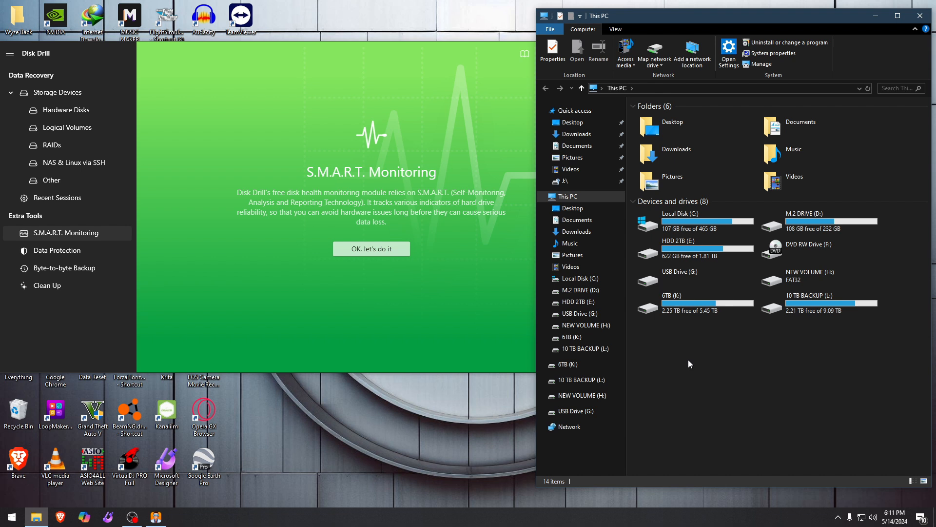
click(818, 276)
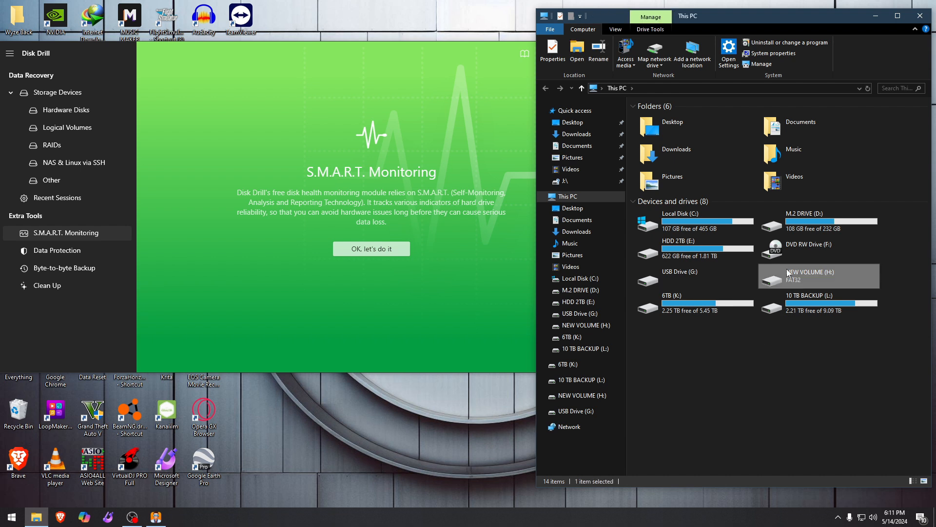
double_click(818, 275)
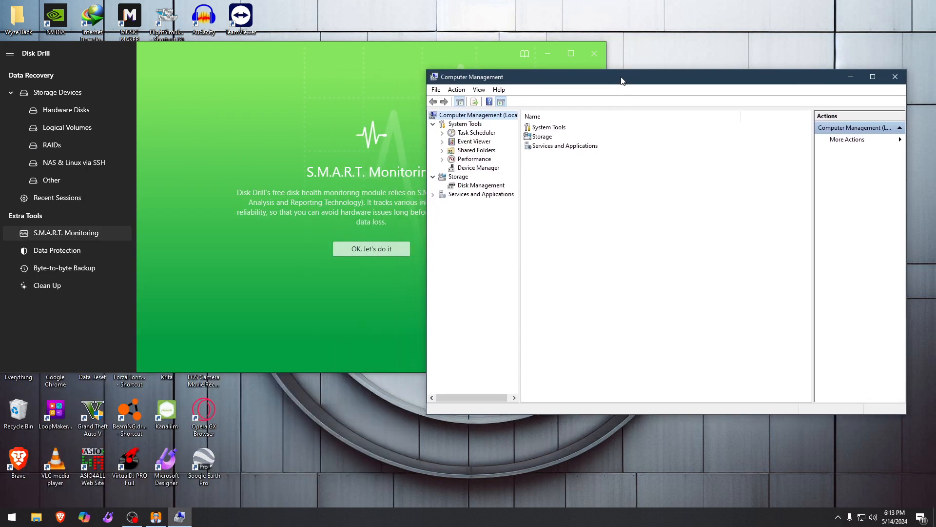
In Disk Management create a New Simple Volume on Disk 7's unallocated space: letter I, NTFS, label usb.
click(480, 185)
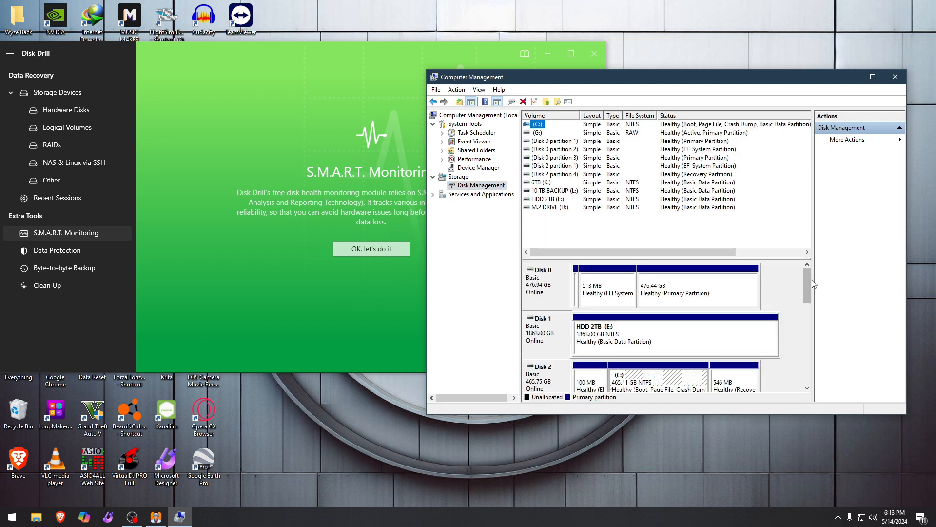
scroll(down, 3)
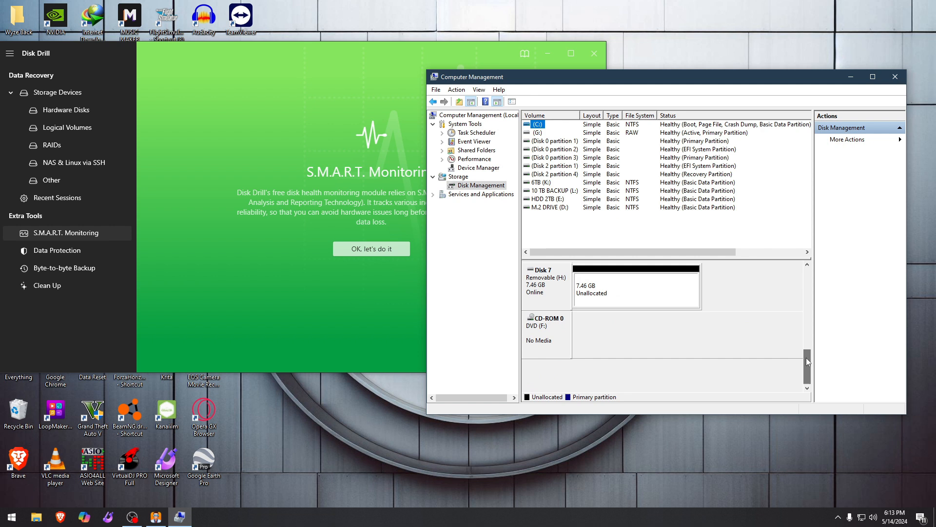
right_click(633, 286)
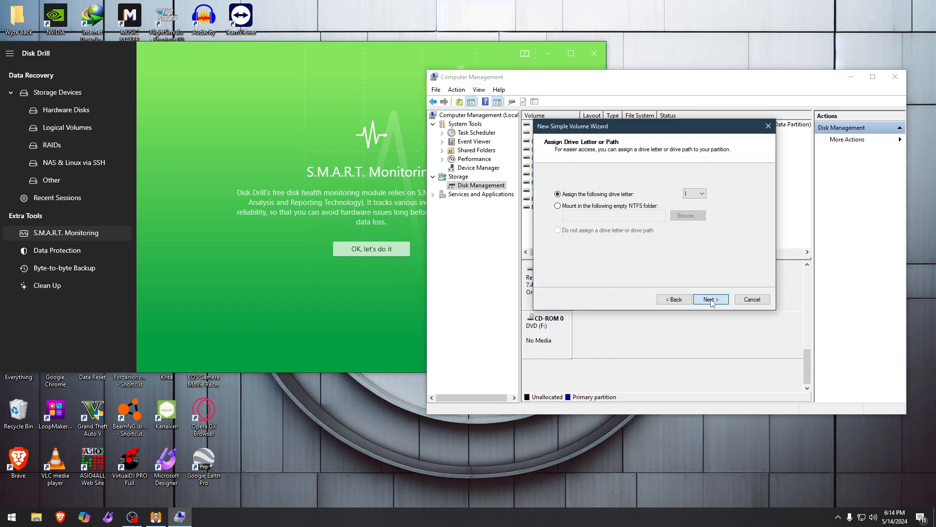
click(710, 299)
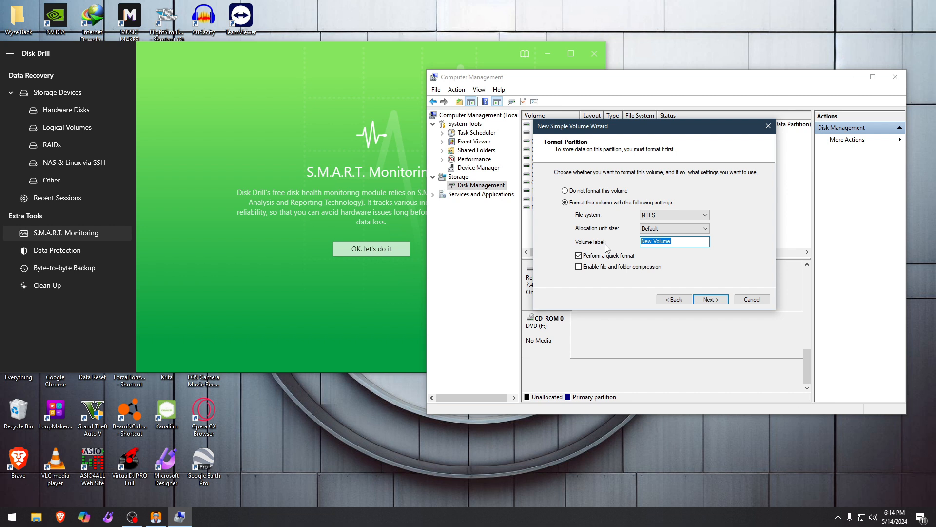
text(usb)
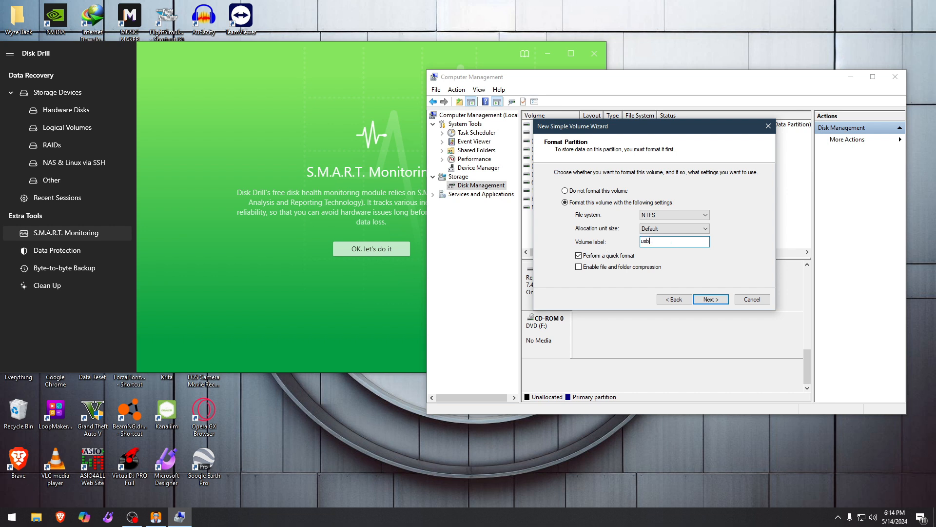
click(710, 298)
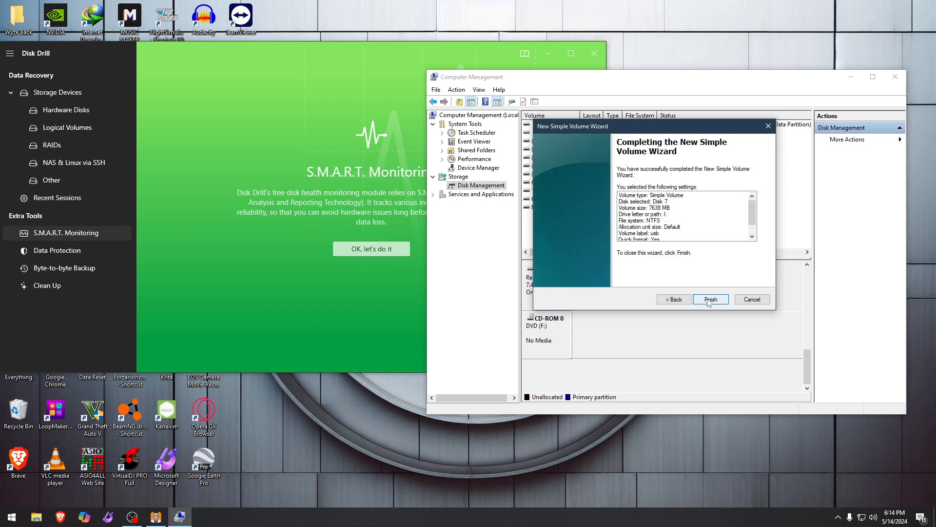
click(710, 299)
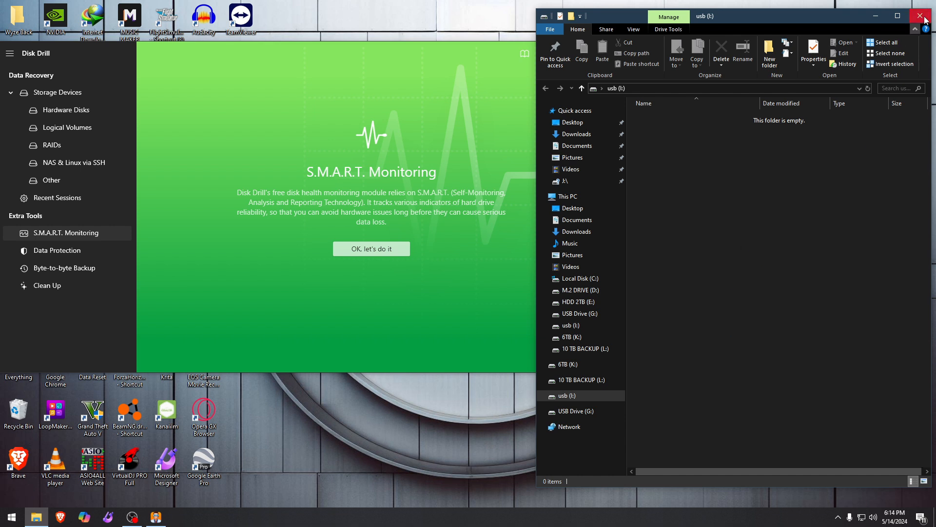
Close the empty usb (I:) Explorer window, leaving Disk Drill on screen.
click(922, 16)
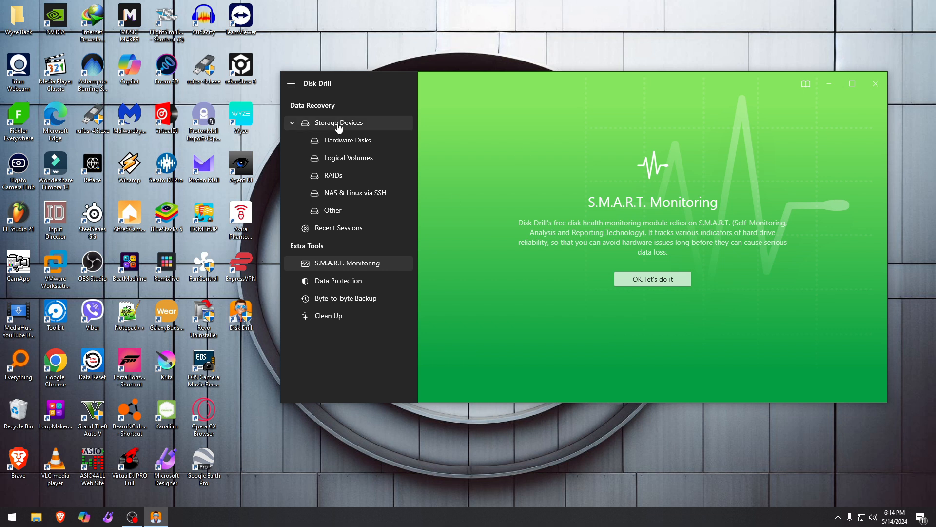
Show Storage Devices and select the Sony Storage Media USB Device to display its details.
click(339, 123)
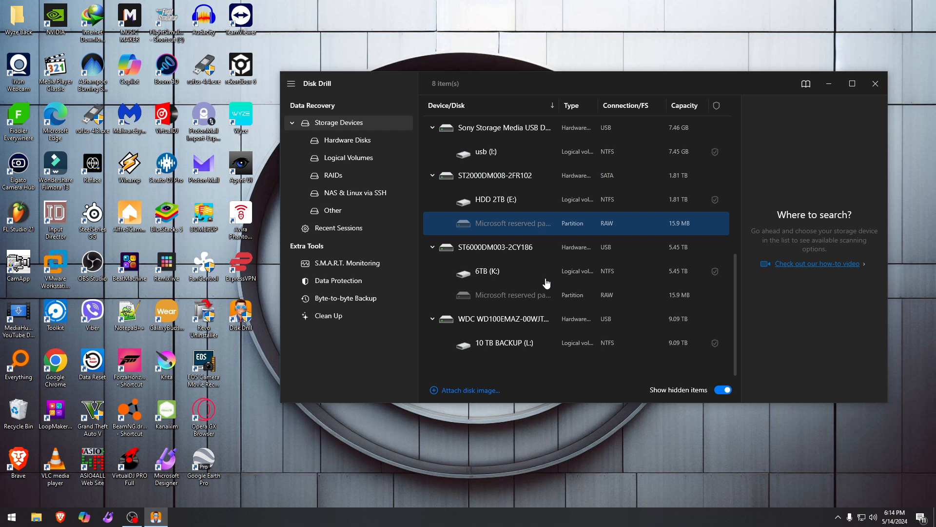
scroll(down, 3)
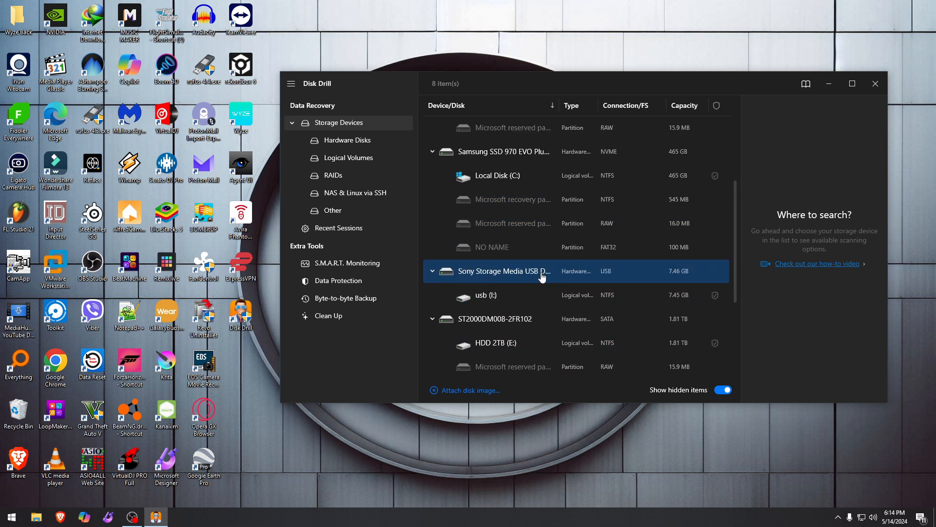
mouse_move(477, 299)
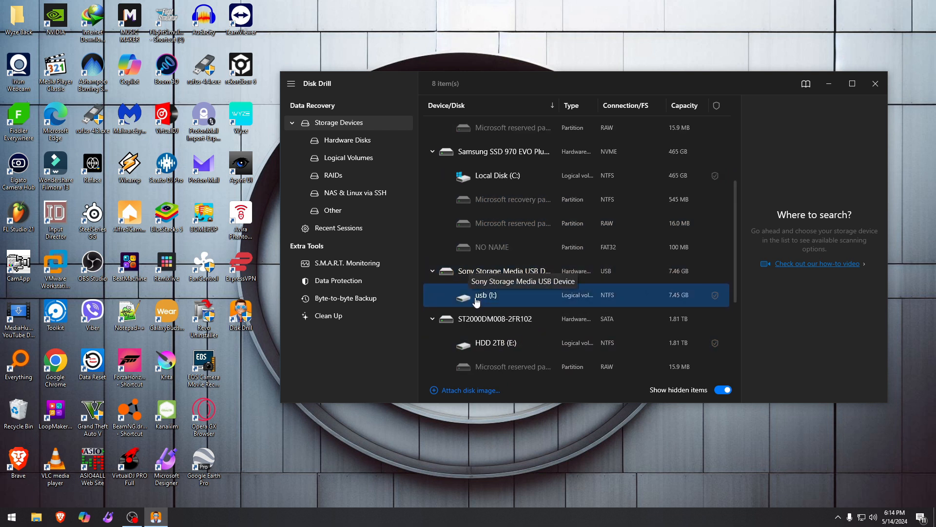
click(505, 272)
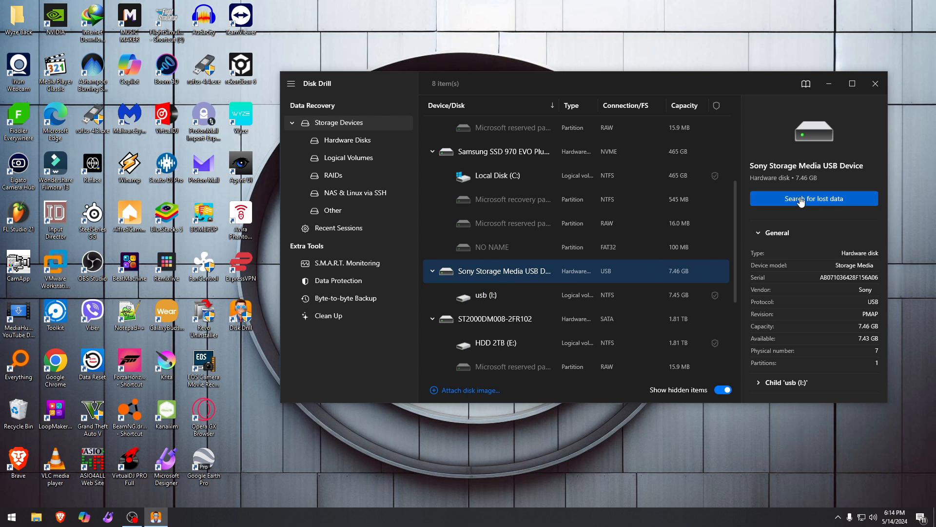
Start the lost-data search on the Sony USB device, dismissing the write protect error.
click(812, 198)
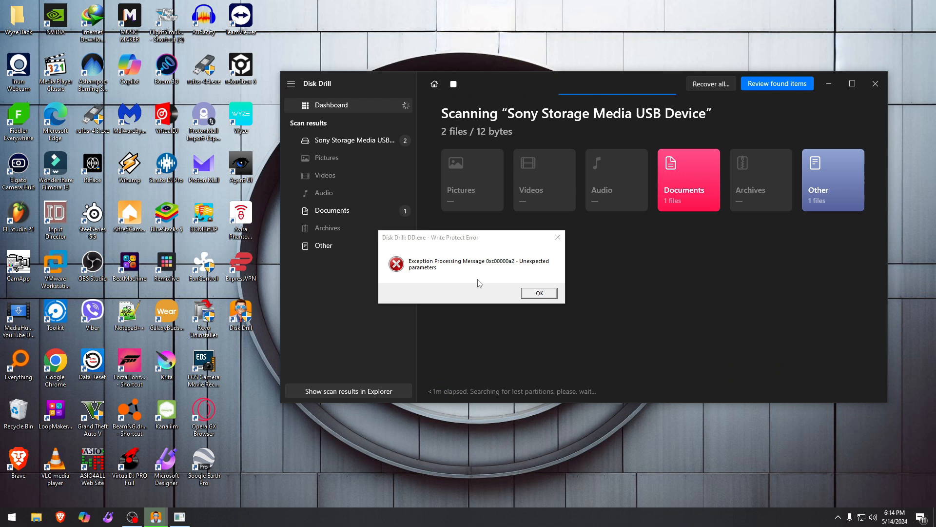
click(538, 293)
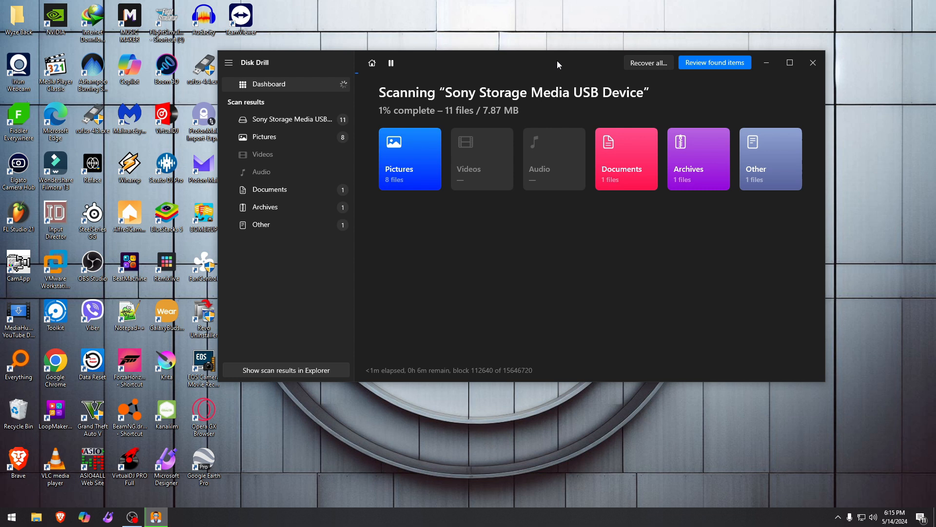
Browse the Pictures results and preview a found picture while the scan runs.
click(409, 159)
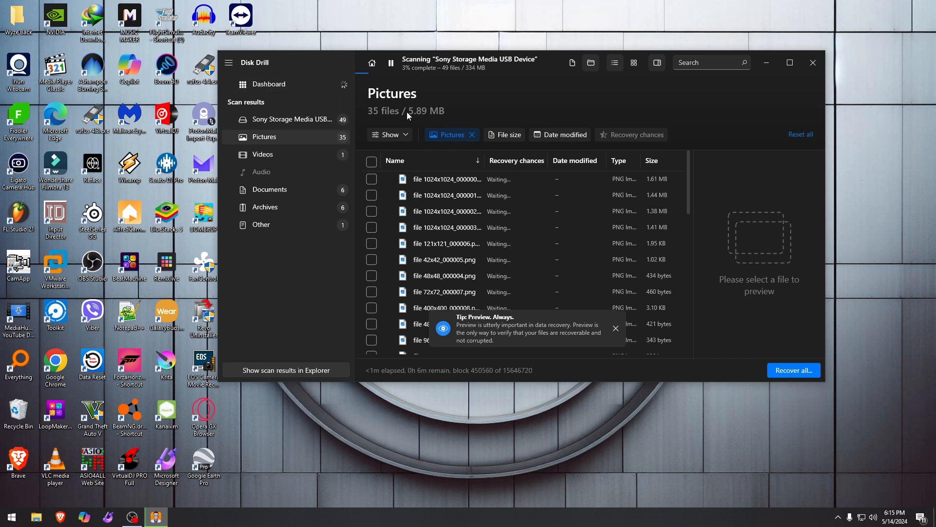
click(445, 259)
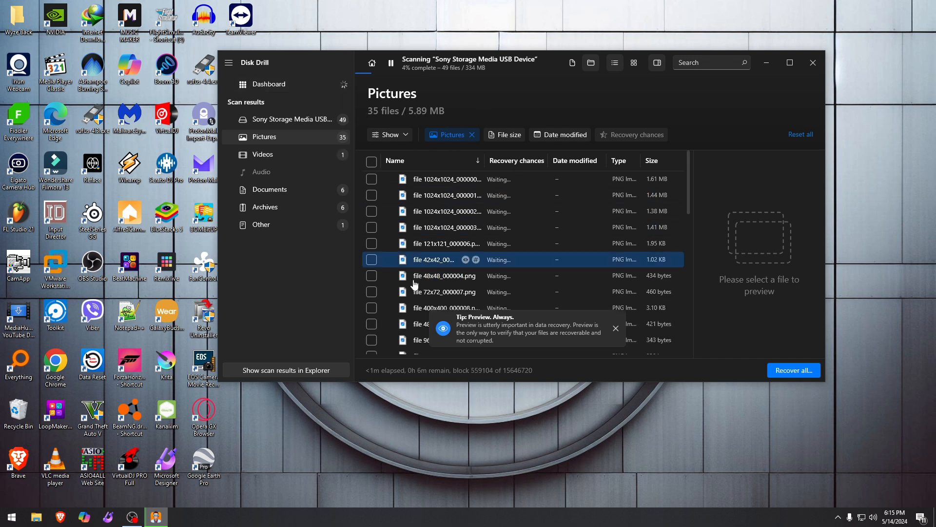
click(454, 242)
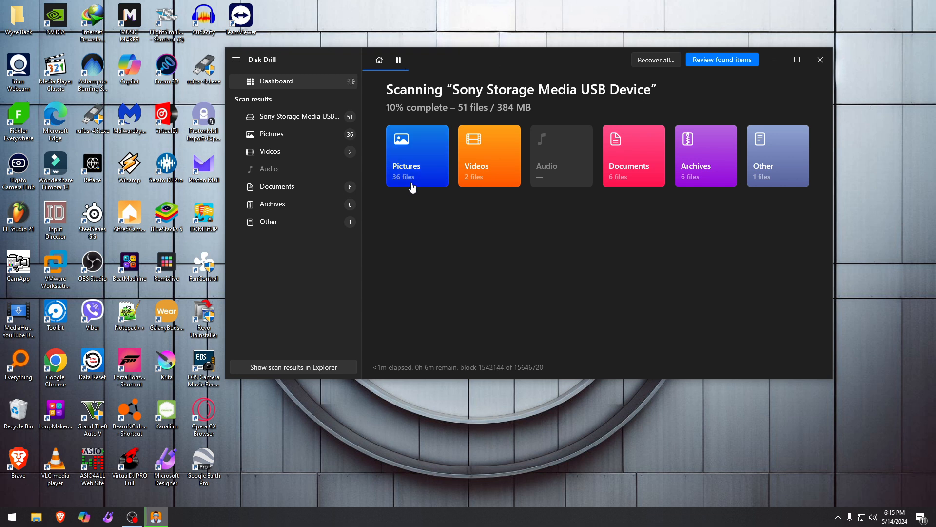
mouse_move(555, 156)
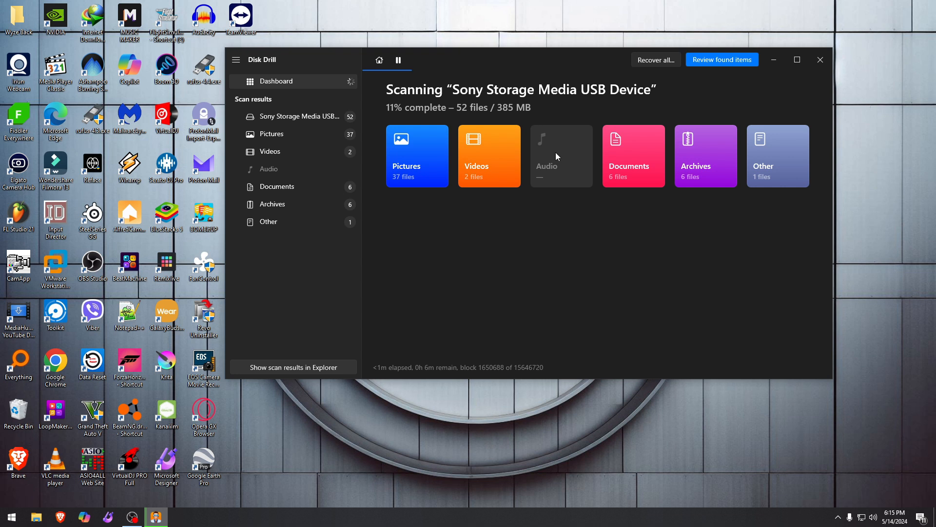
mouse_move(741, 235)
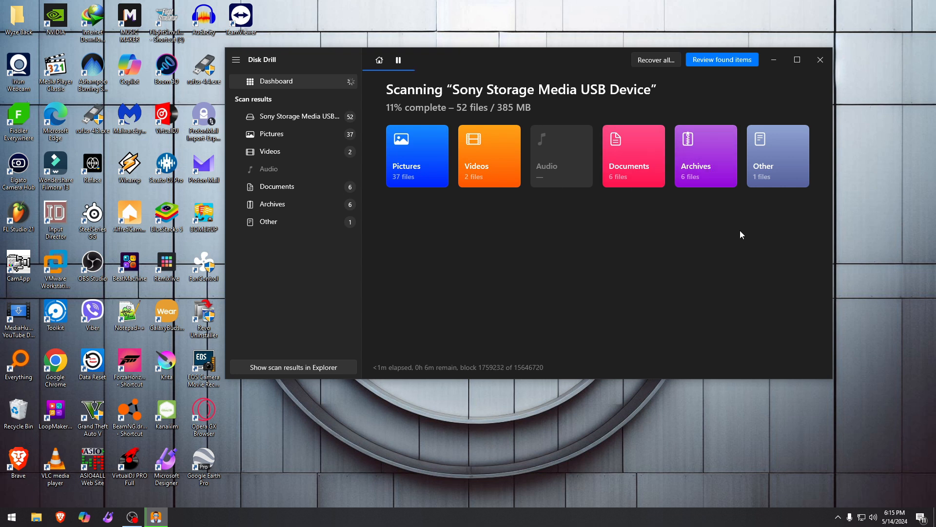
mouse_move(613, 241)
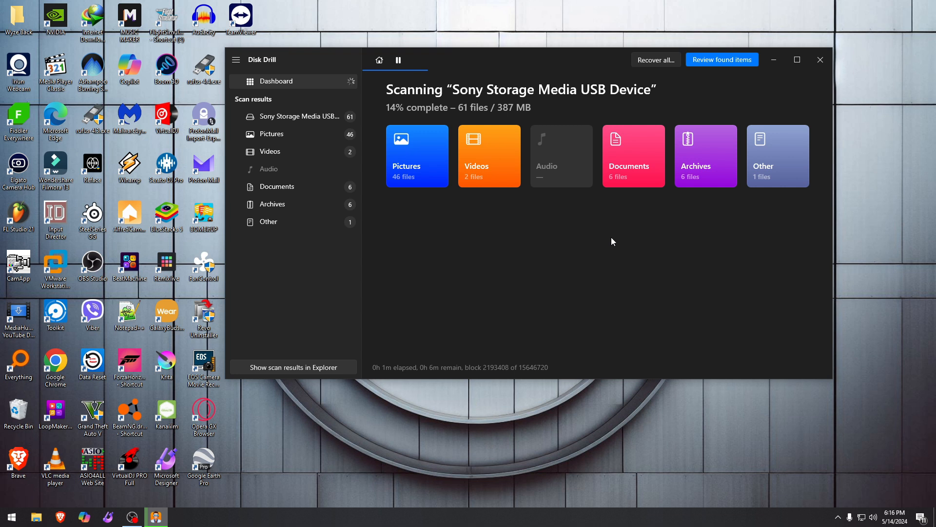
mouse_move(556, 259)
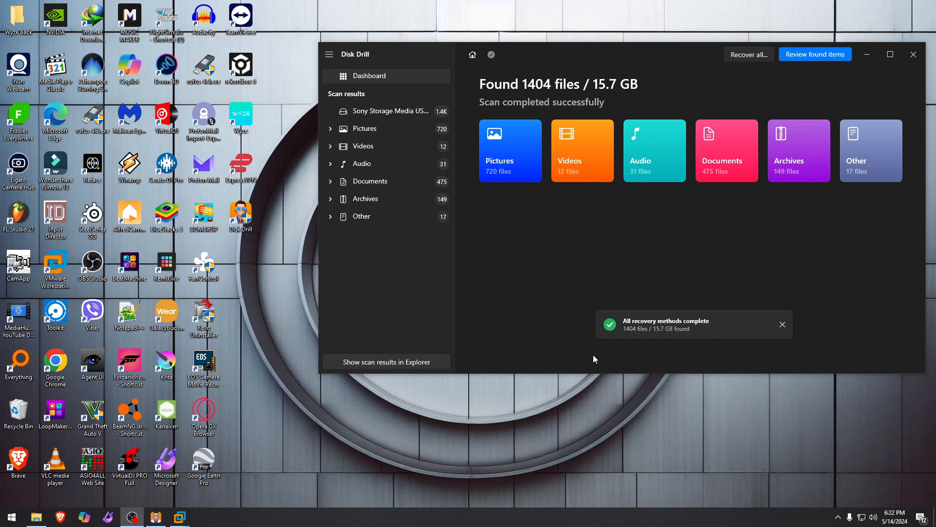
mouse_move(554, 287)
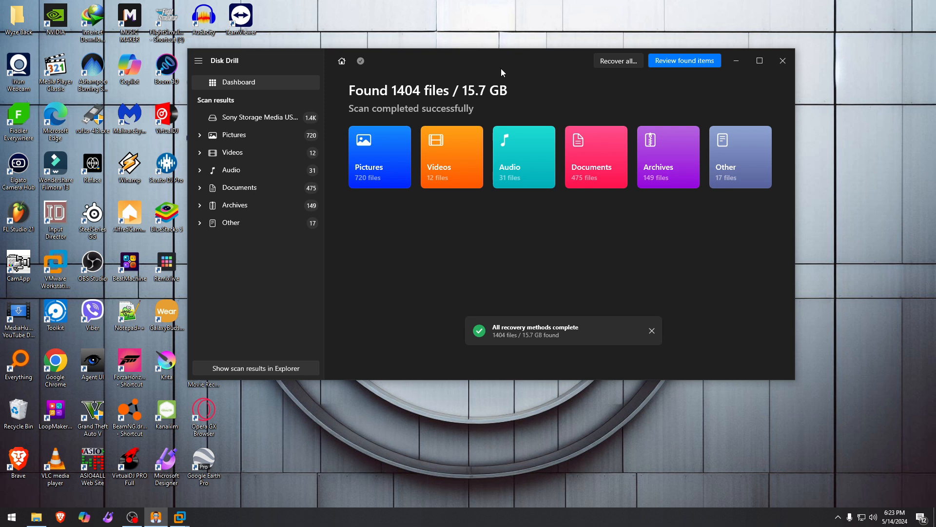
mouse_move(259, 135)
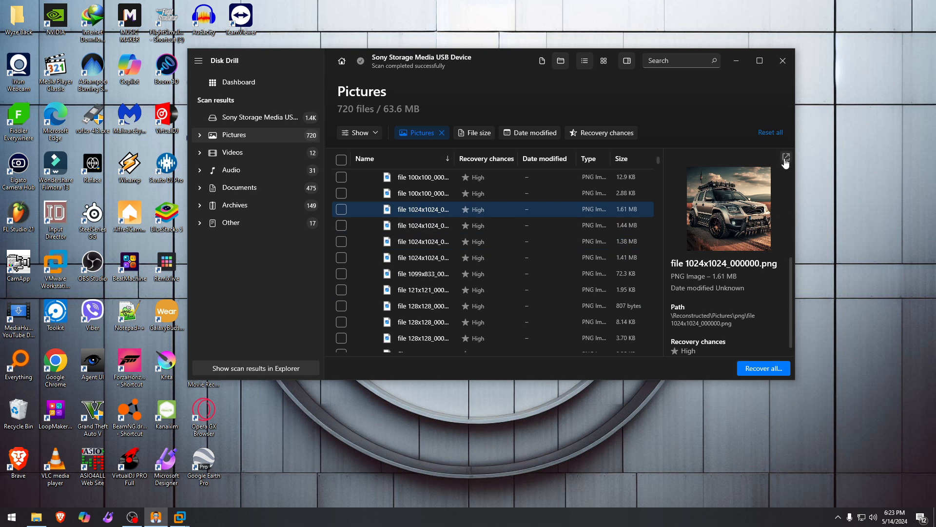
Preview several recovered car and laptop JPG photos from the Pictures list.
click(424, 225)
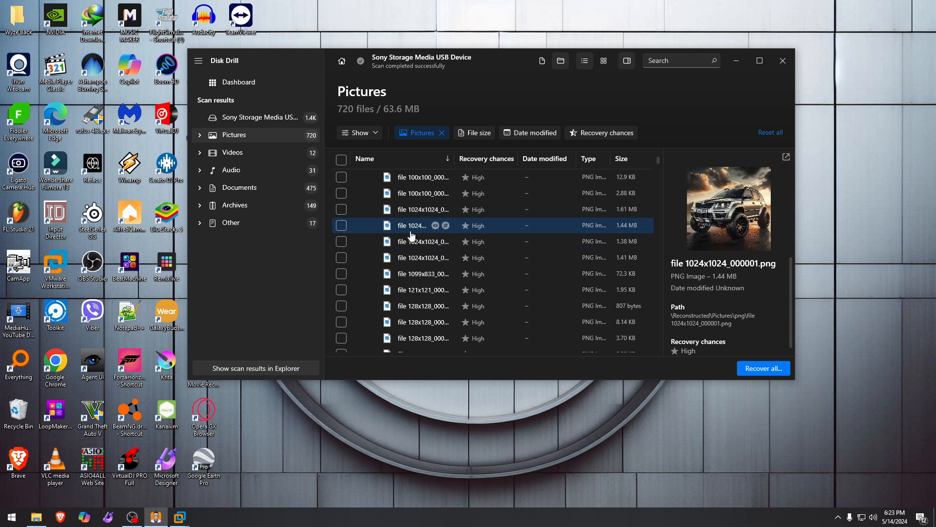
click(424, 258)
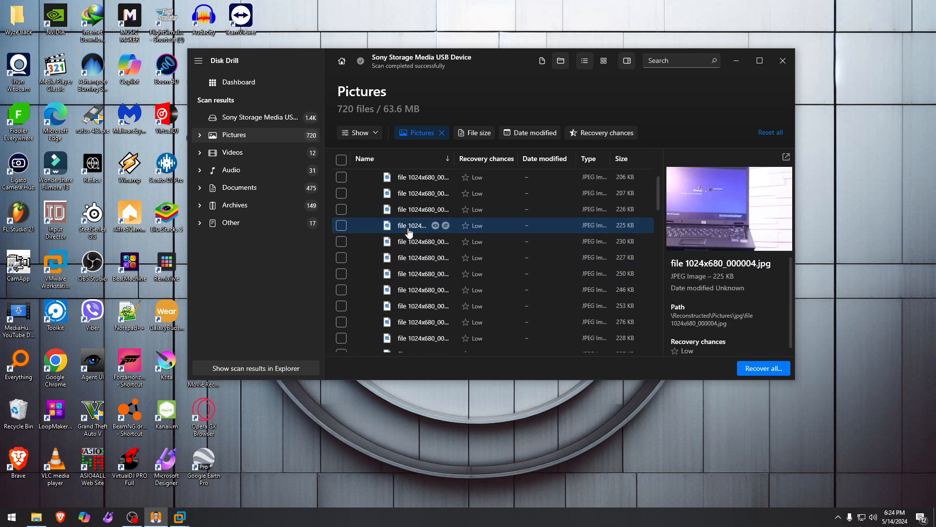
click(422, 258)
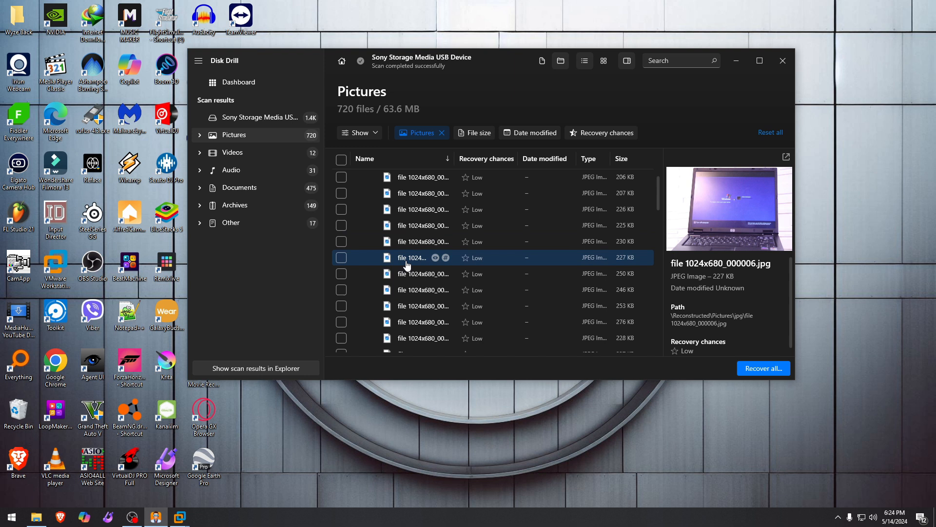
click(424, 290)
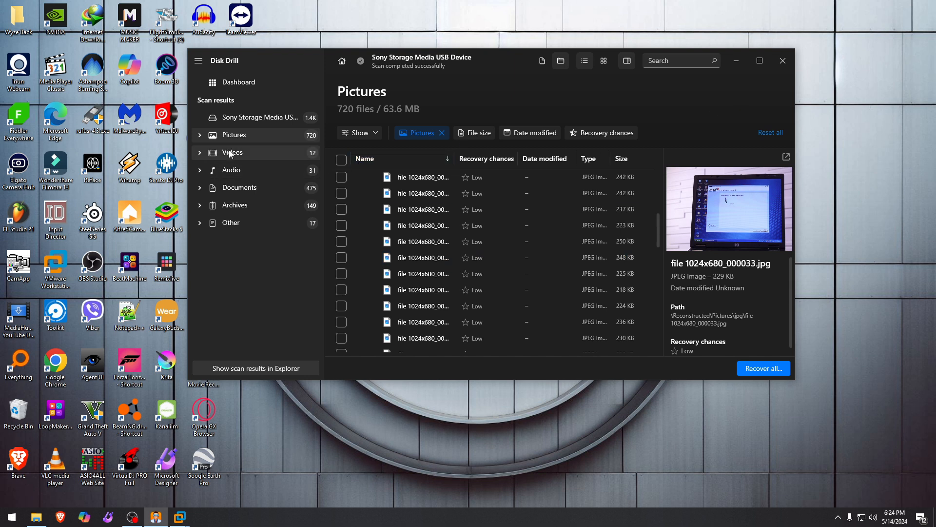
Review the found Videos, Documents and Archives, then return to the Pictures list.
click(232, 153)
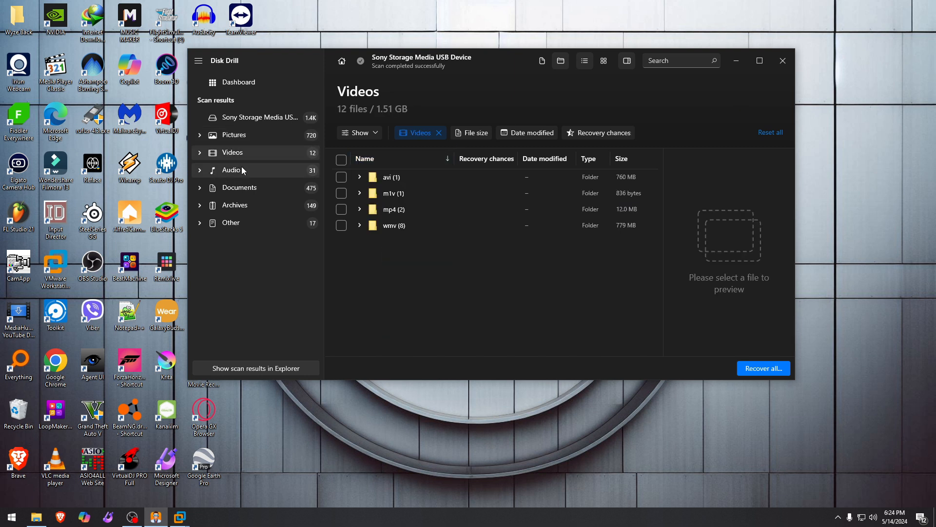
click(239, 187)
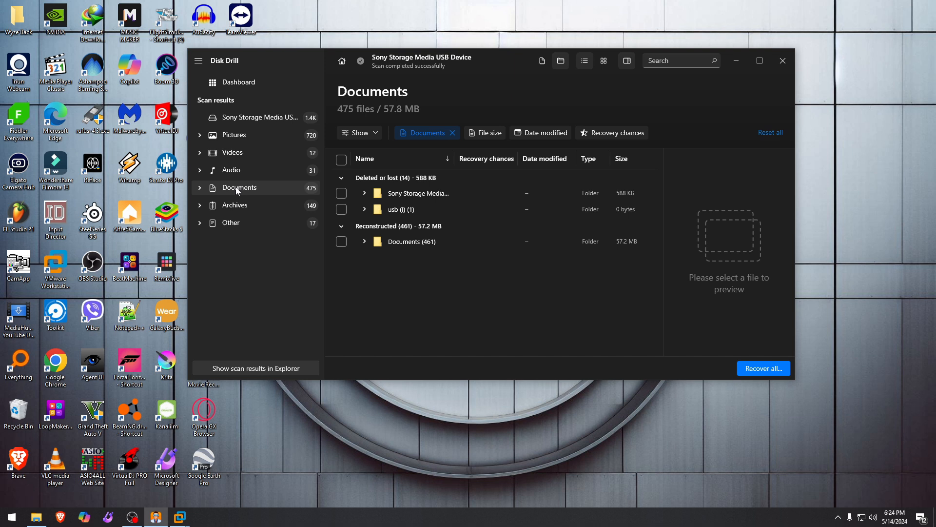
click(235, 205)
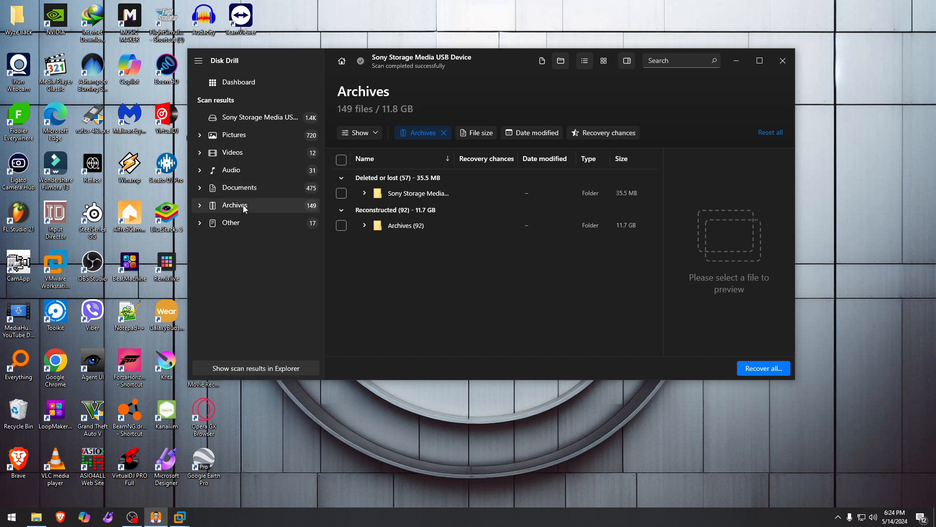
click(233, 135)
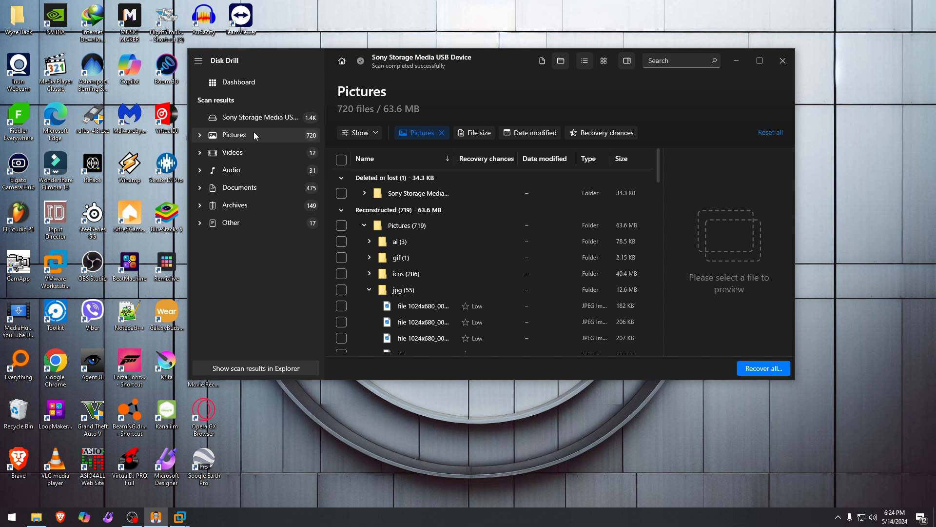
mouse_move(296, 113)
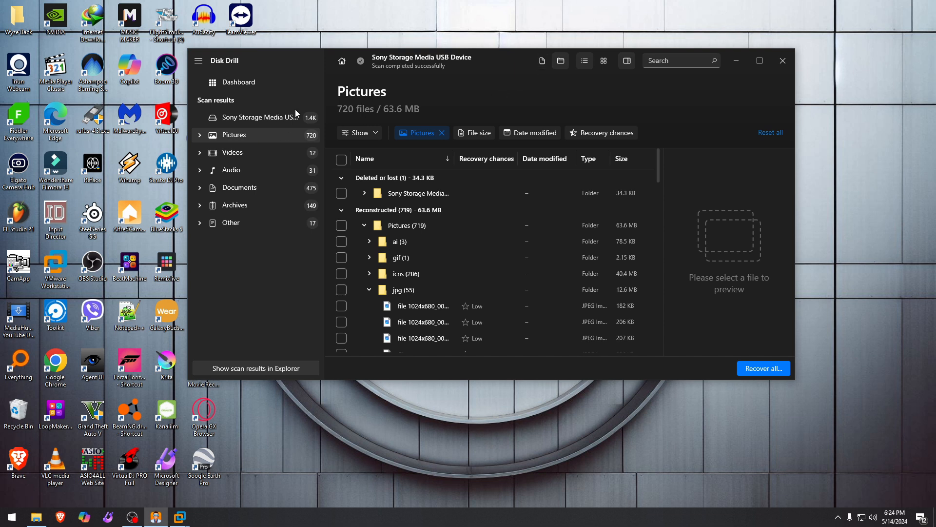
Recover all 1404 found files to one folder on 6TB (K:) and show them in File Explorer.
click(762, 368)
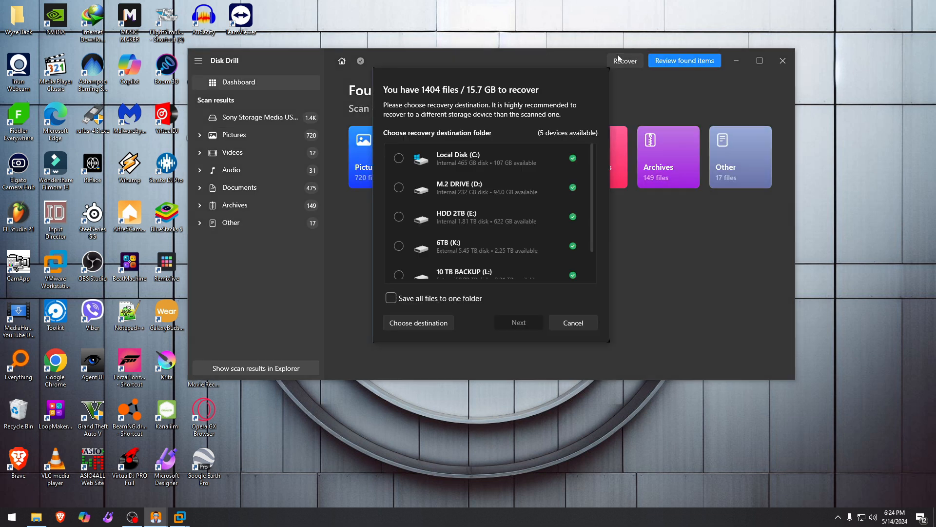
click(399, 217)
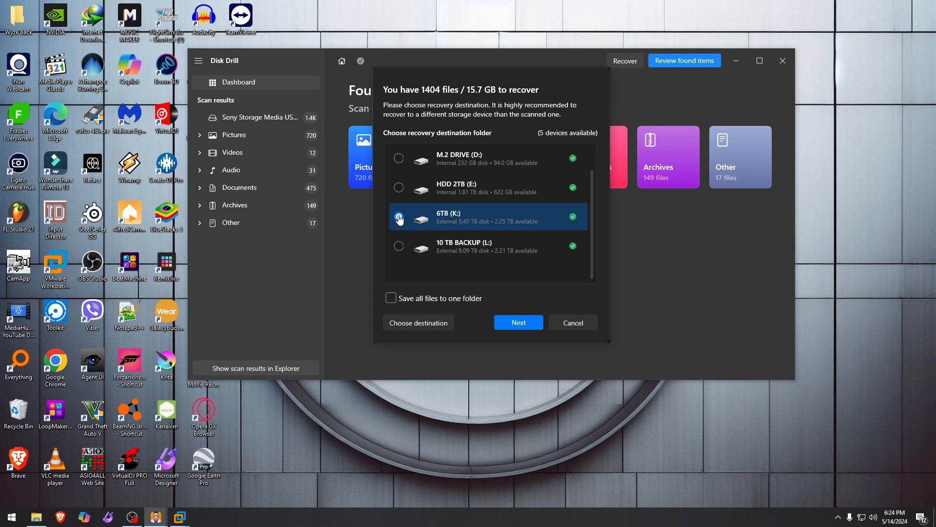
click(399, 216)
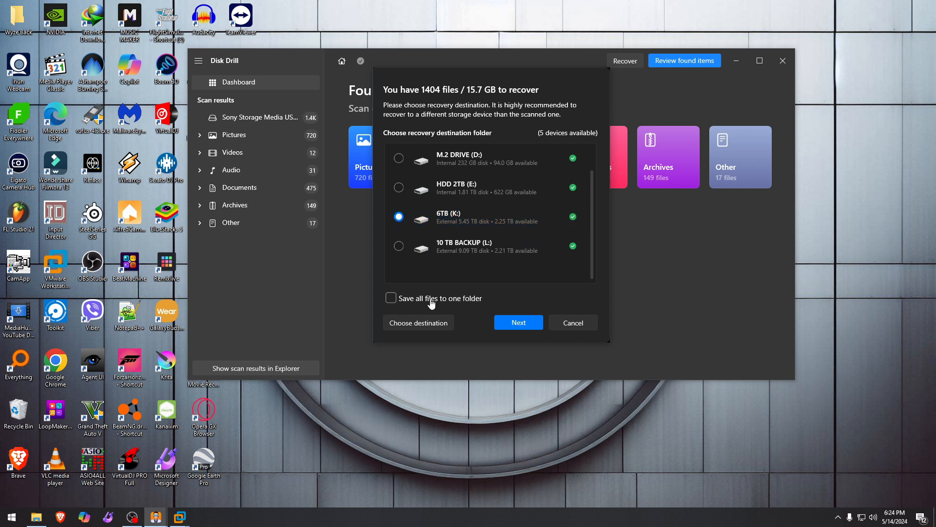
click(391, 298)
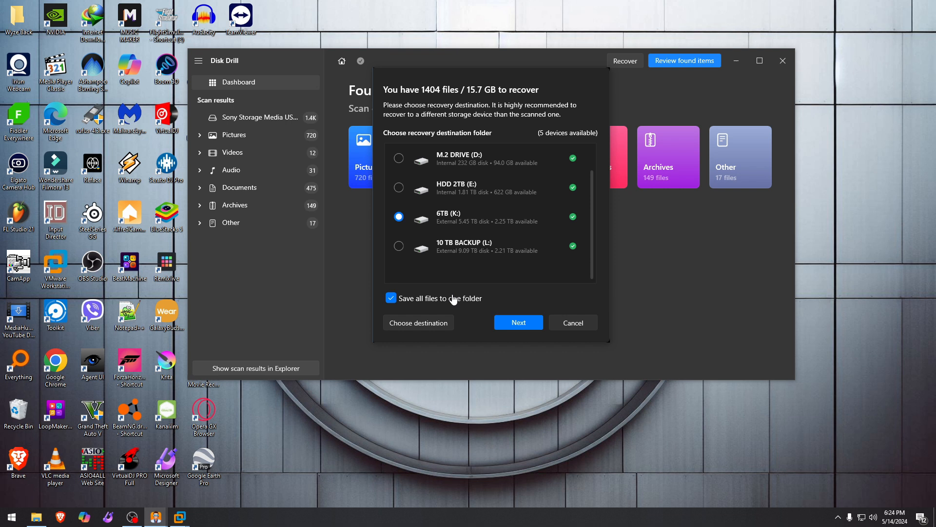
click(517, 323)
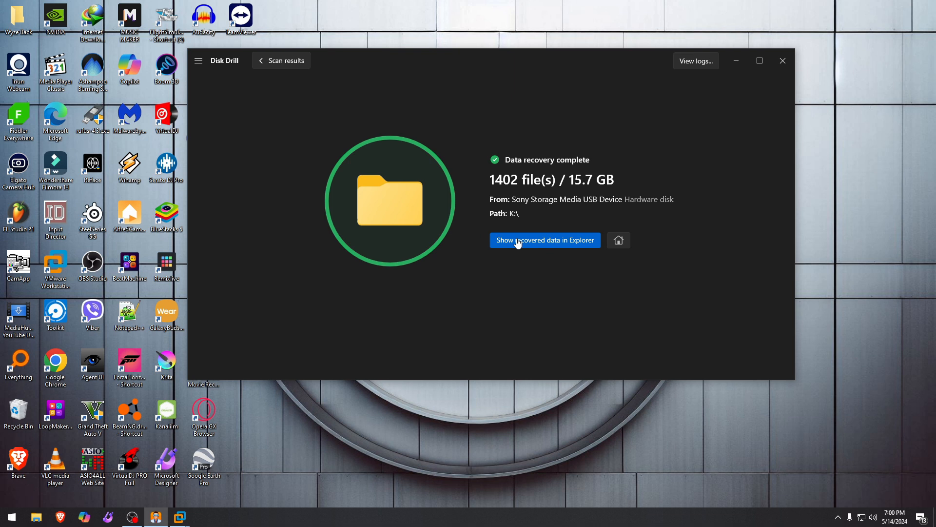
click(544, 240)
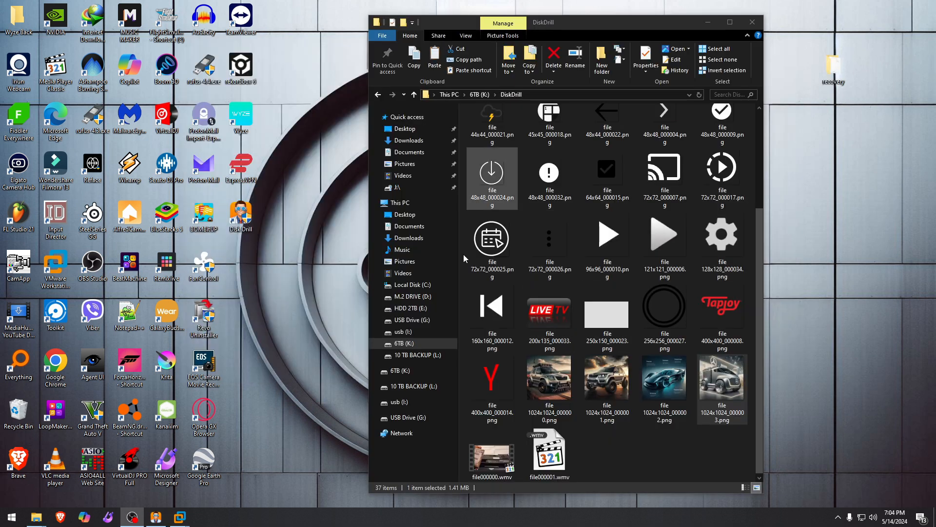
View the recovered futuristic car PNG in the DiskDrill folder to confirm it is intact.
scroll(down, 3)
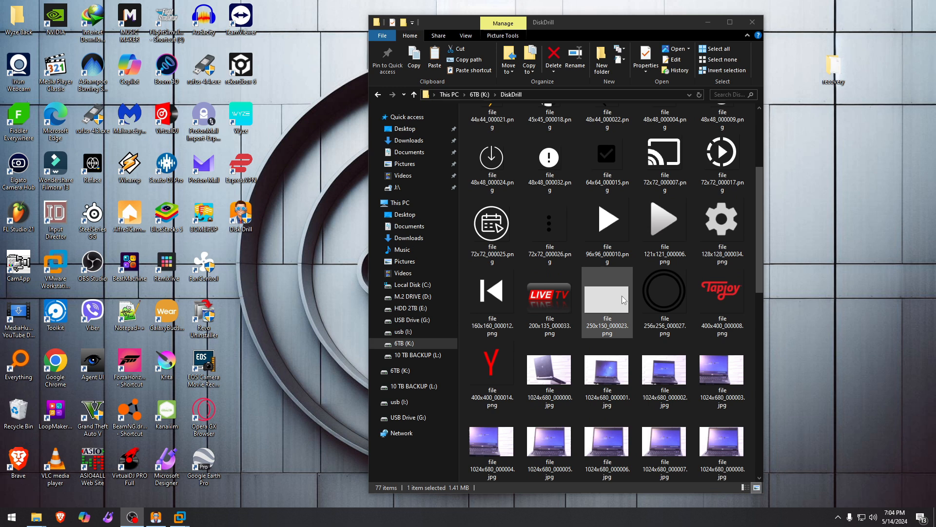
scroll(down, 3)
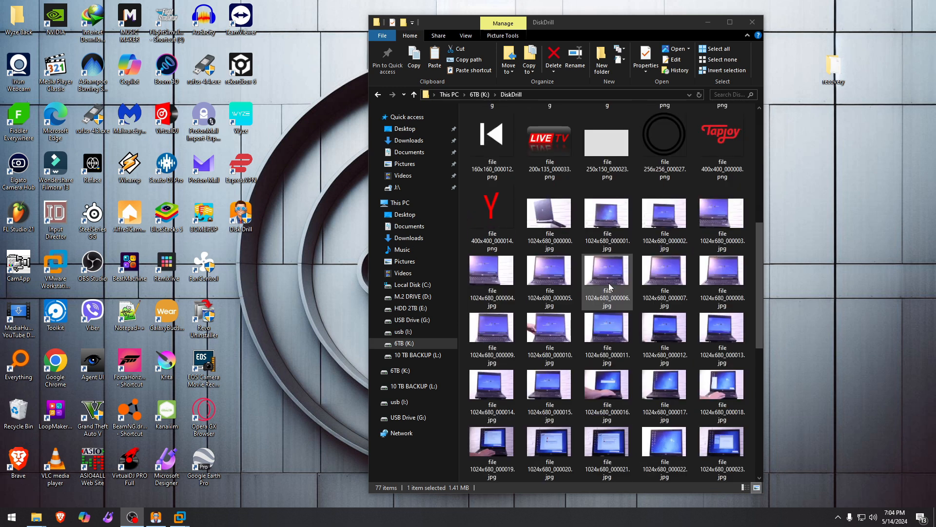
scroll(down, 3)
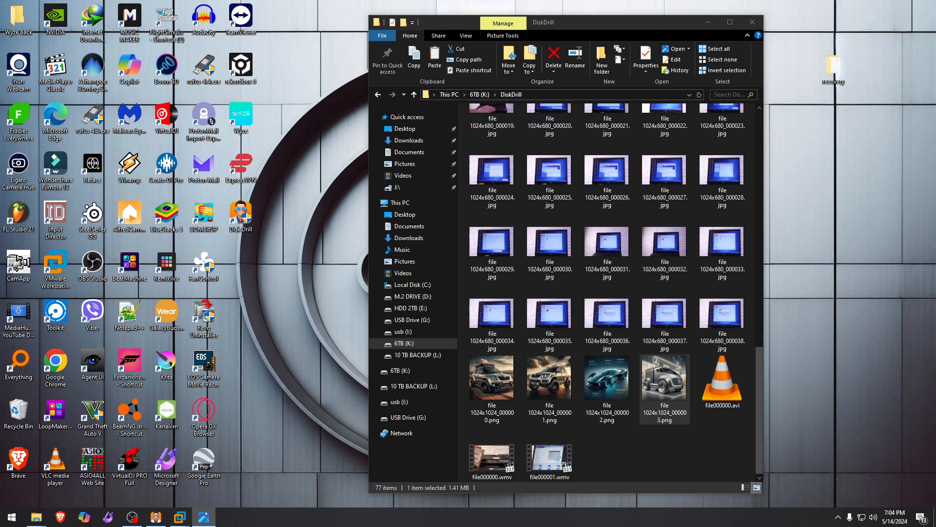
double_click(664, 377)
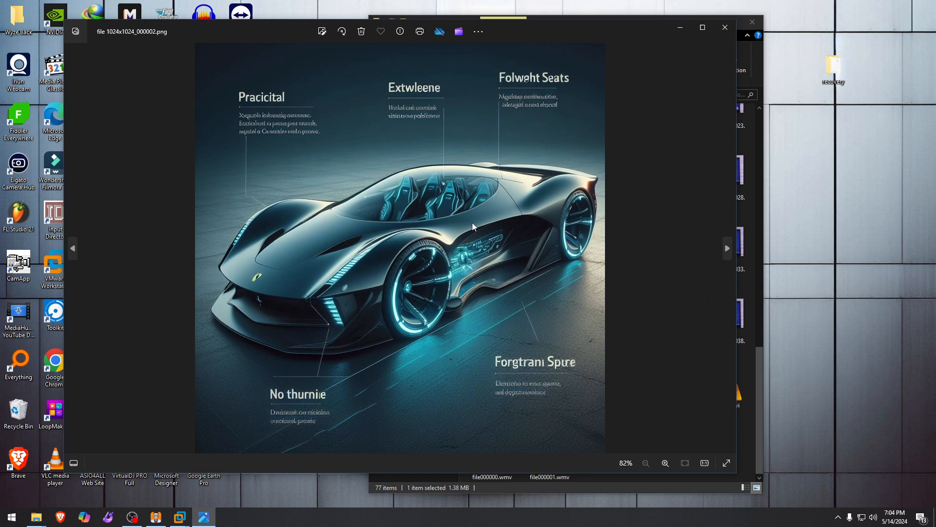
click(71, 248)
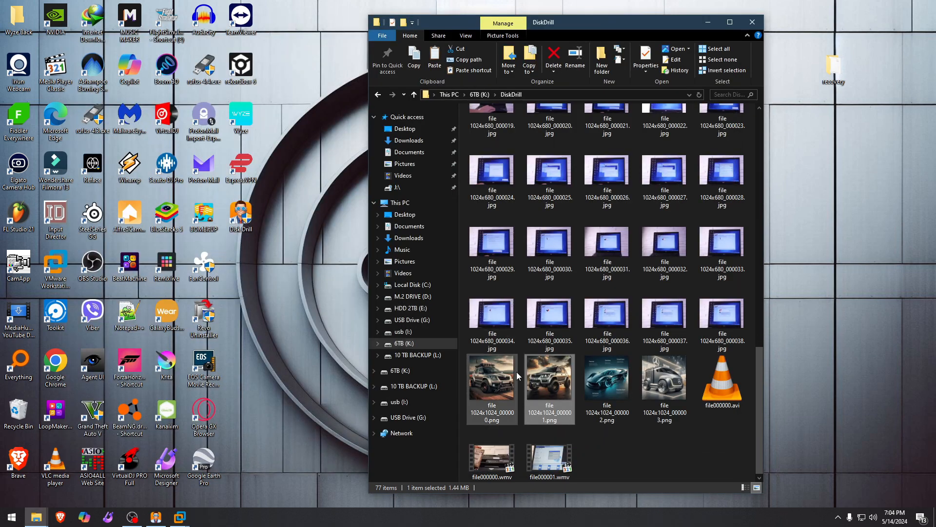
Play both recovered .wmv videos to confirm they are intact.
click(549, 457)
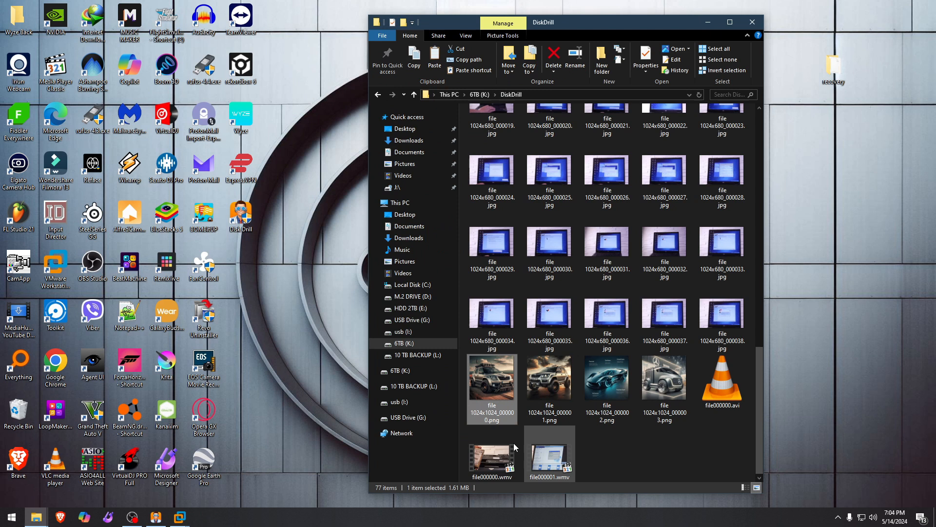
double_click(549, 453)
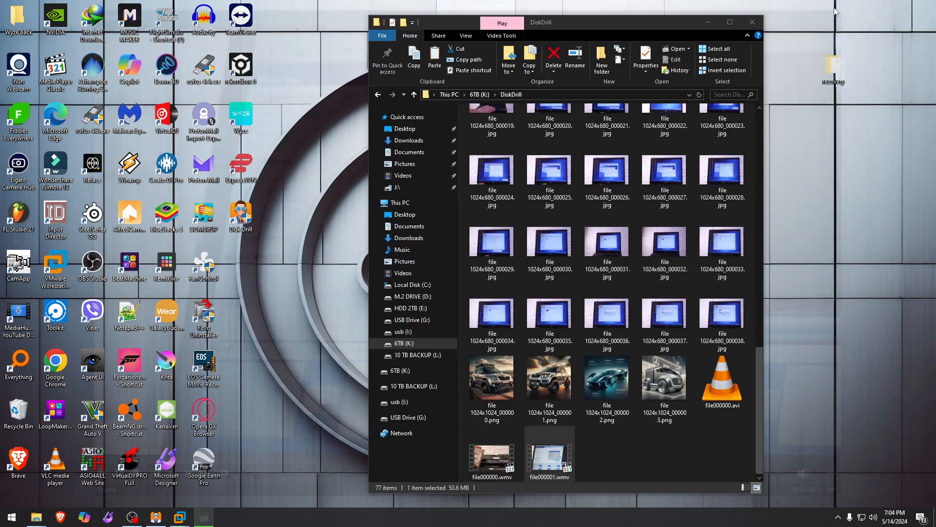
click(491, 457)
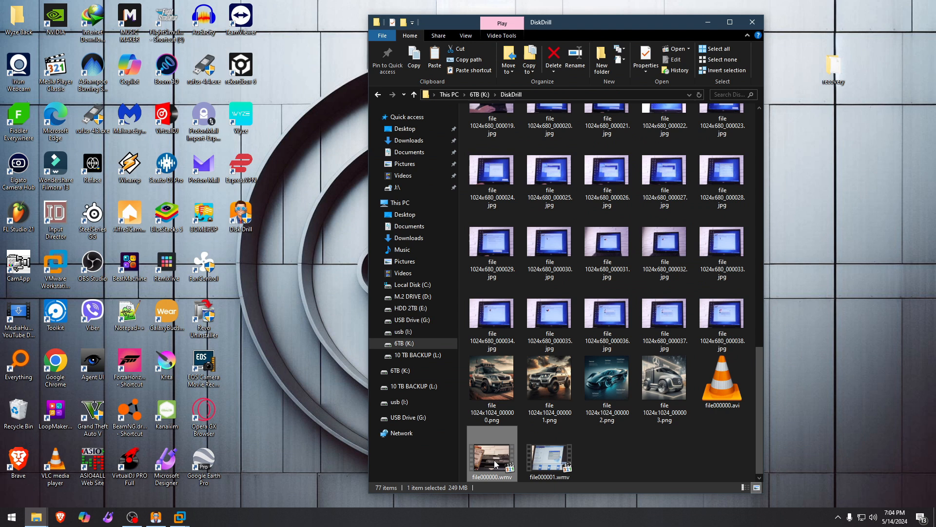
double_click(492, 451)
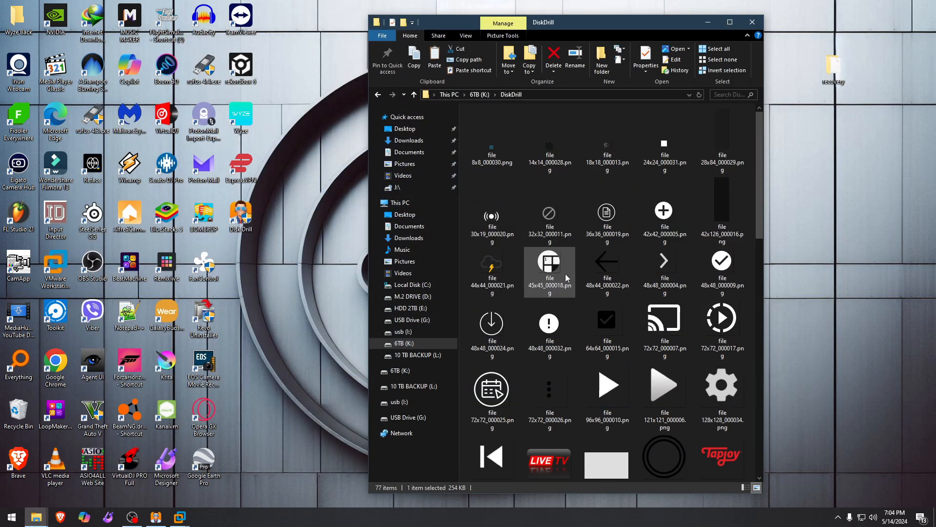
scroll(down, 3)
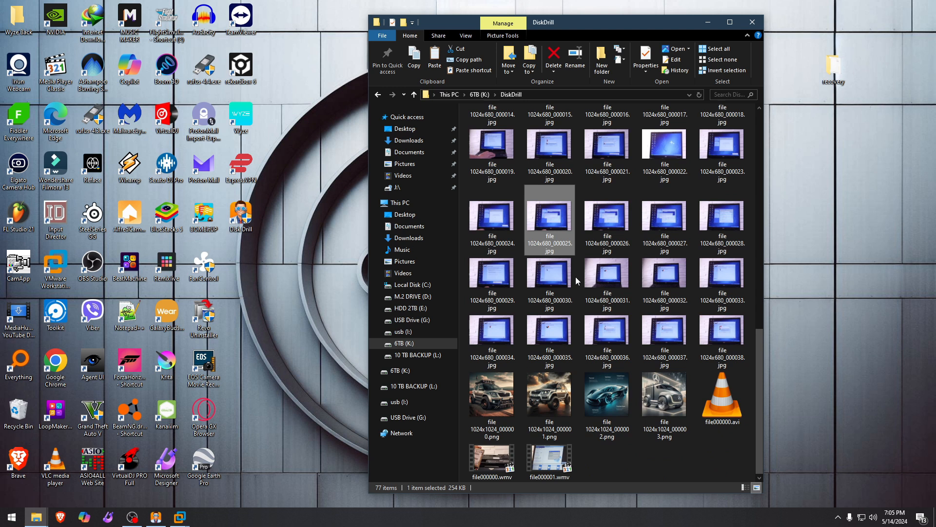
mouse_move(664, 99)
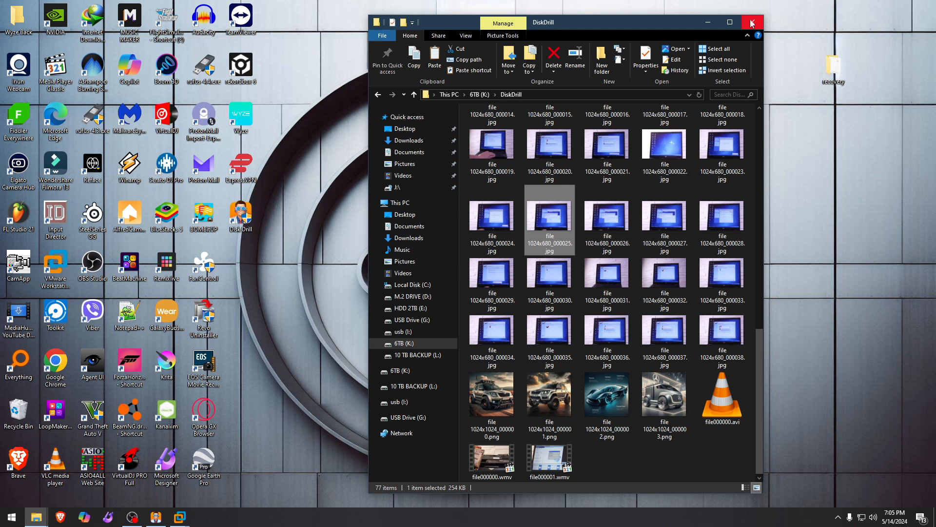
mouse_move(752, 22)
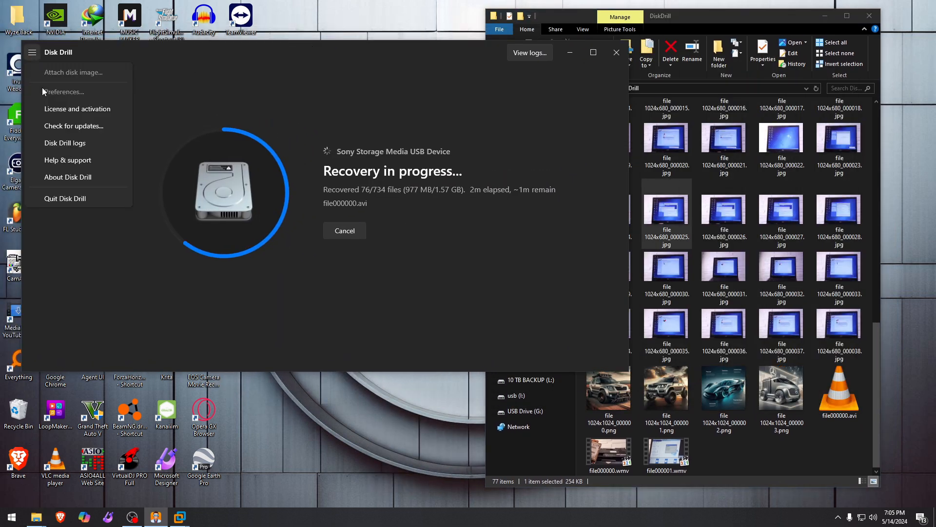
Show the About window with version 5.5.900.0 and Enterprise license.
click(67, 177)
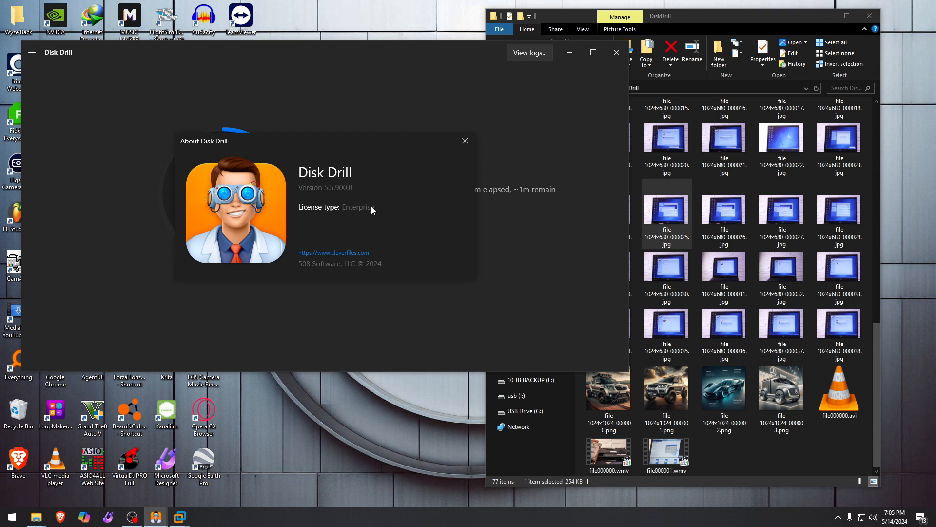
mouse_move(375, 184)
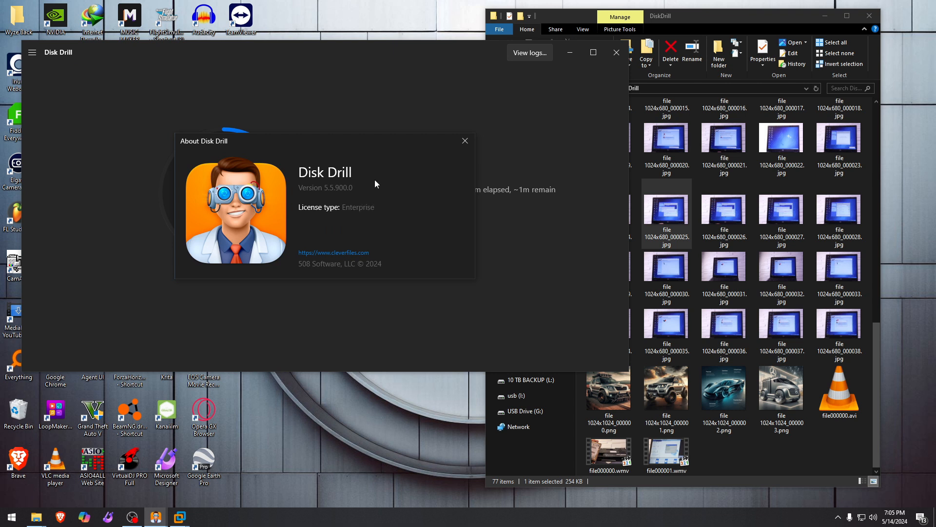
mouse_move(360, 138)
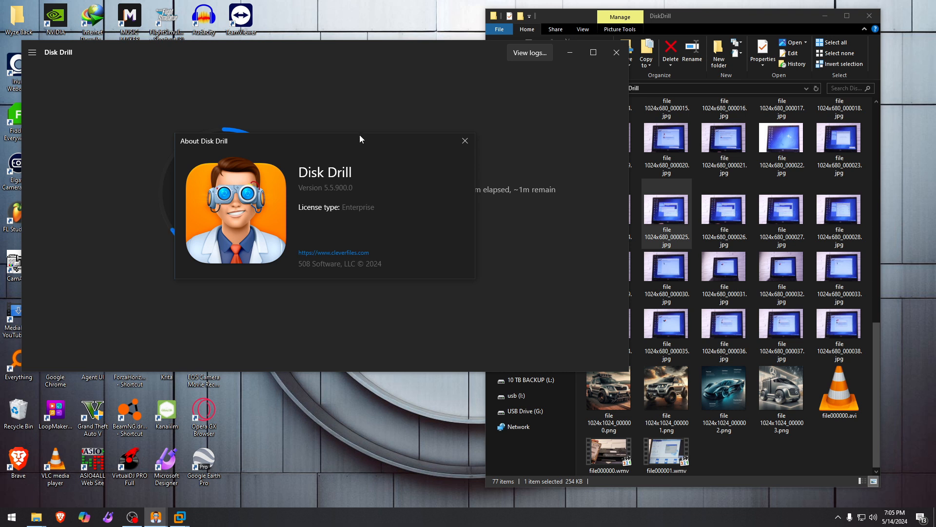